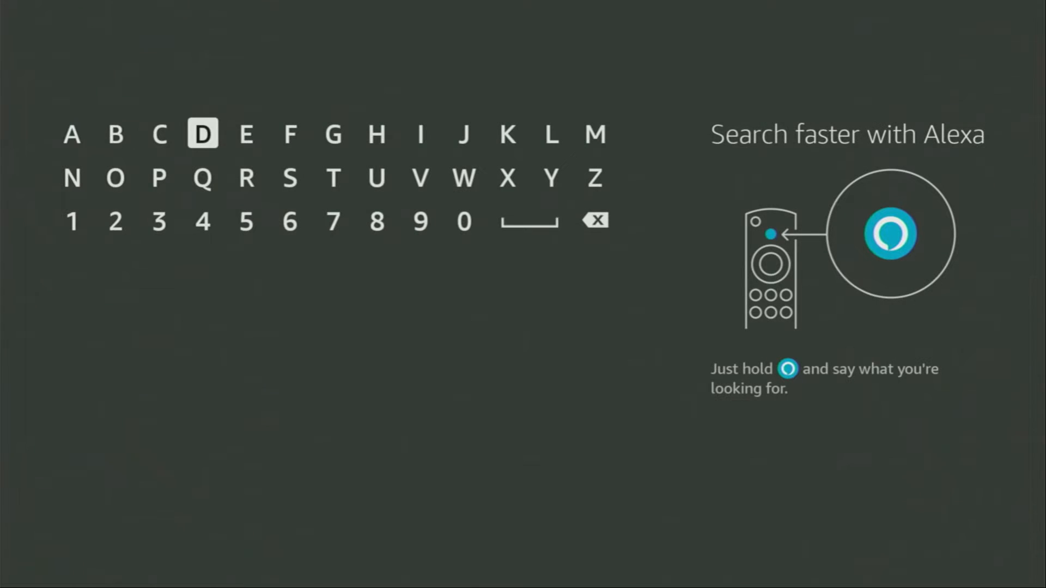
Step: Search 'Do' in Find and pick the Downloader suggestion
click(202, 133)
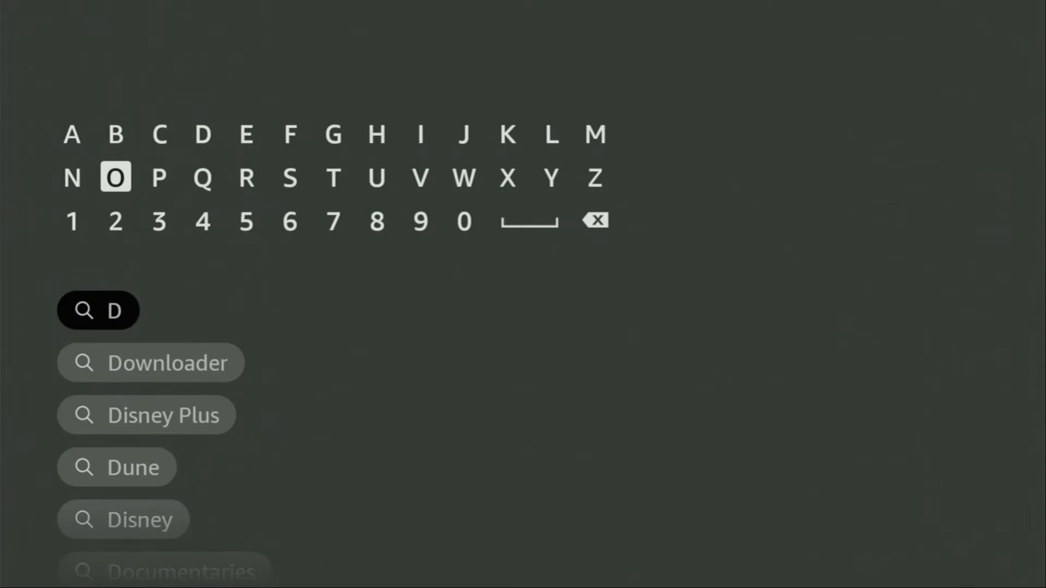
click(115, 176)
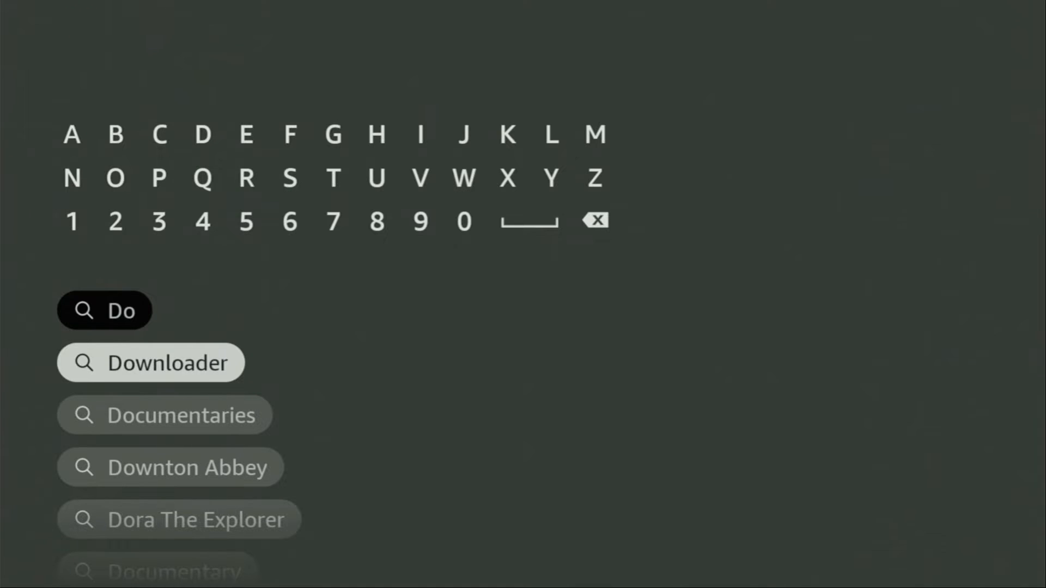
click(151, 363)
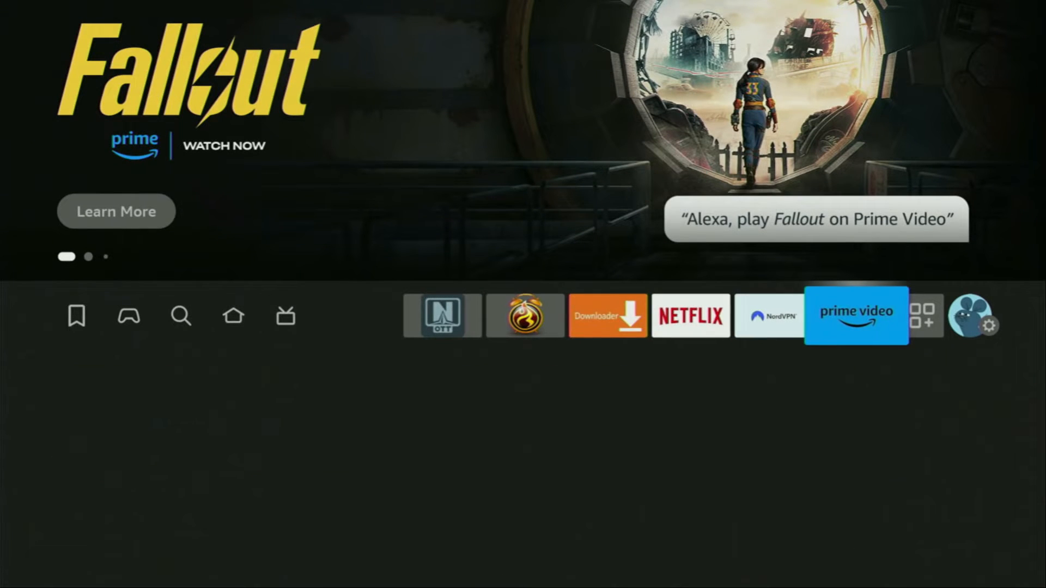
Step: Go to Settings > My Fire TV from the home screen
click(993, 315)
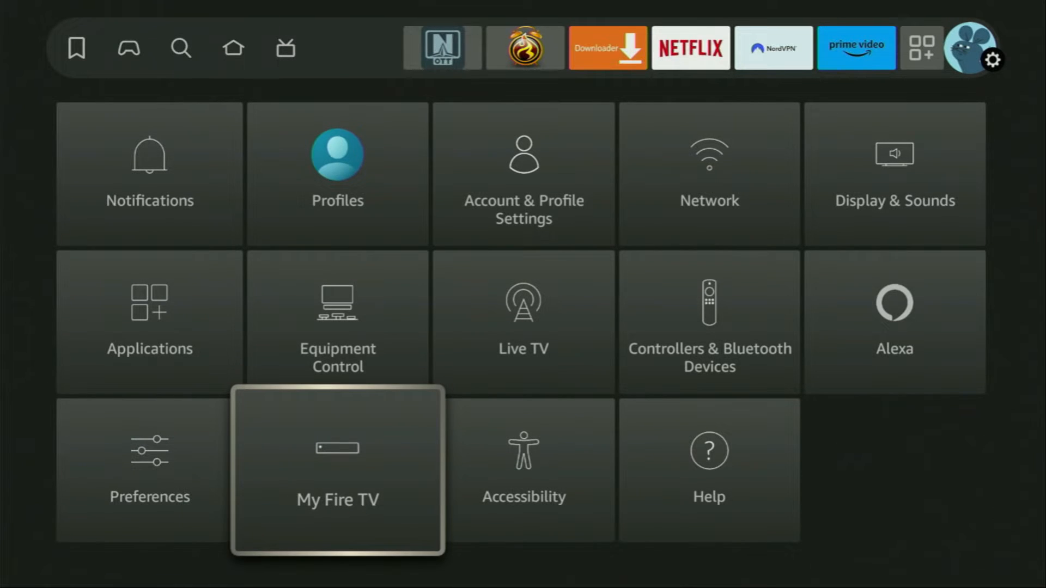
click(337, 470)
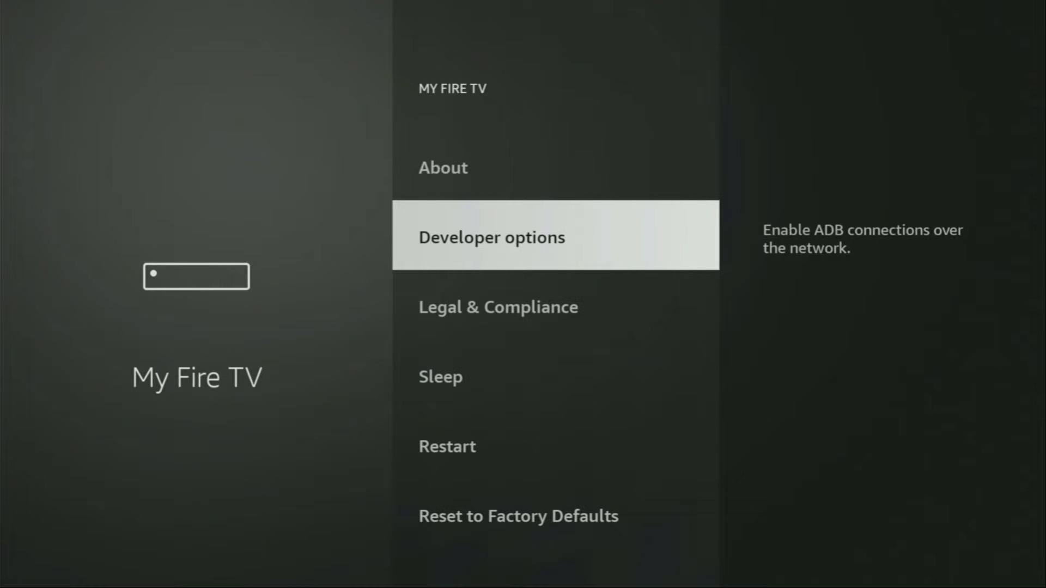
Step: View the About device information in My Fire TV, then move down the list
key(up)
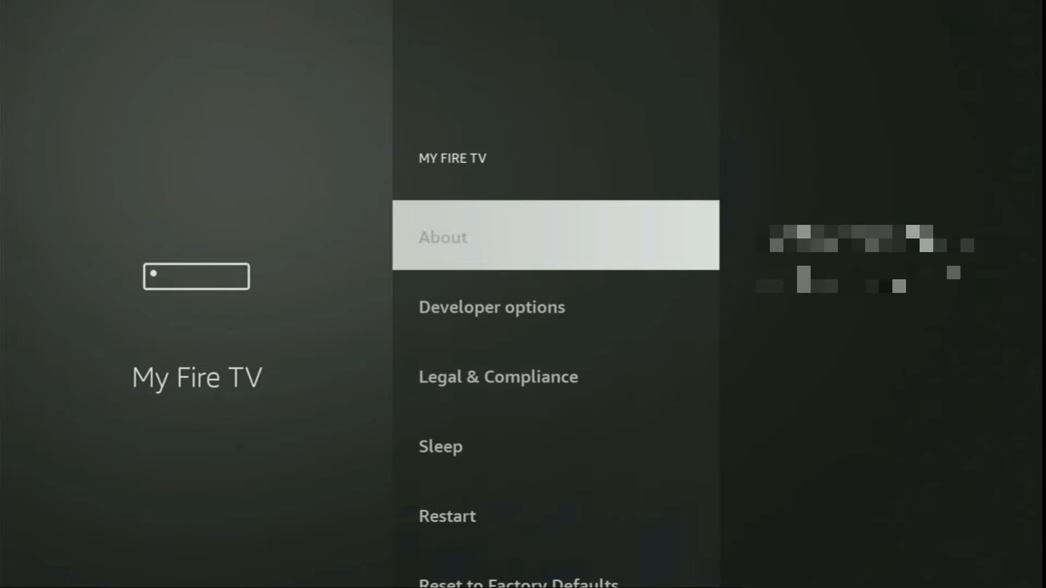
click(442, 237)
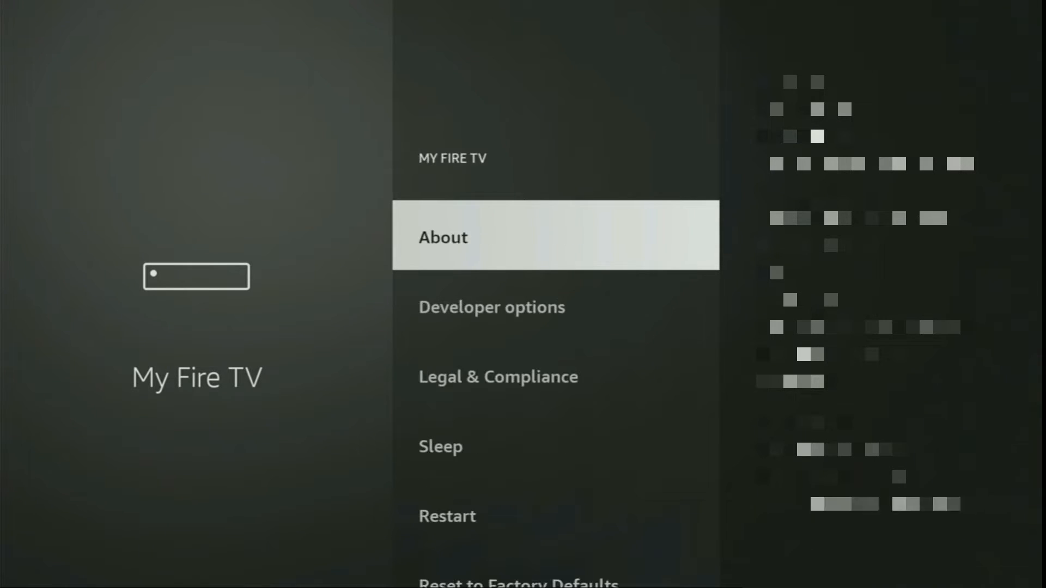
key(Down)
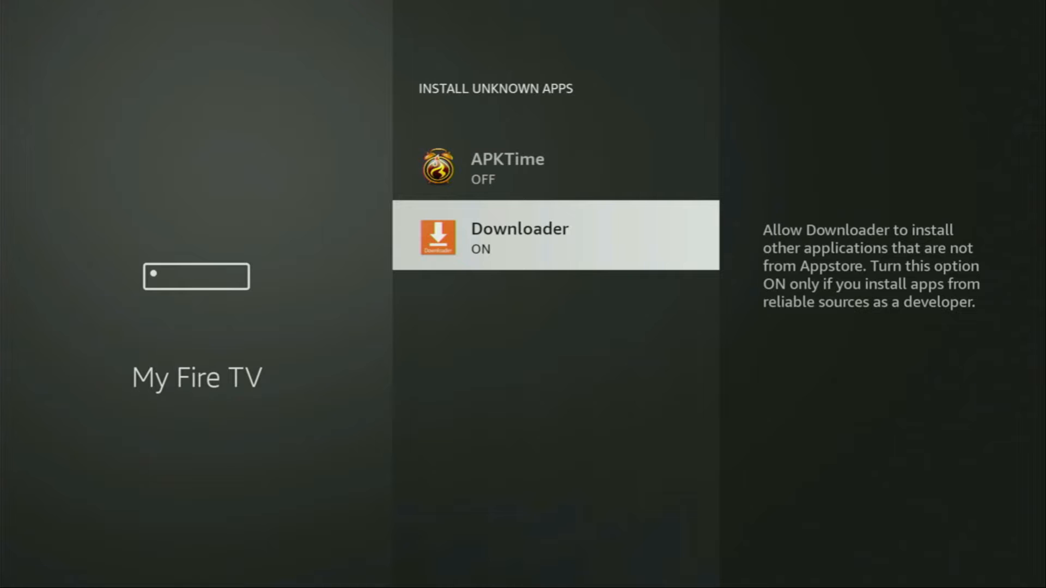
Step: Leave settings and move to the NordVPN app among installed apps
key(Back)
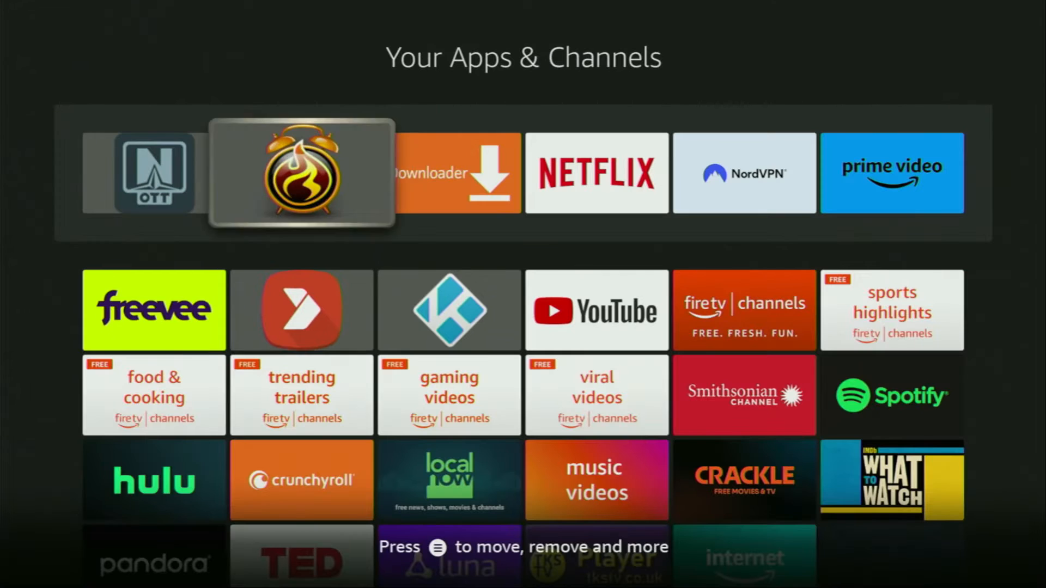
key(right)
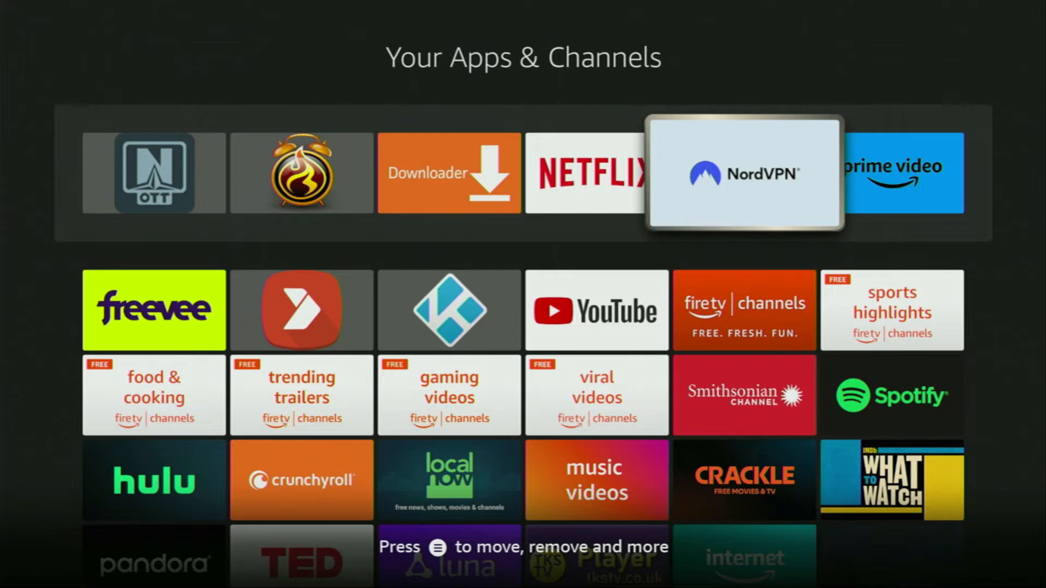
Step: Launch NordVPN, browse the country list and connect to Germany #1100
click(745, 174)
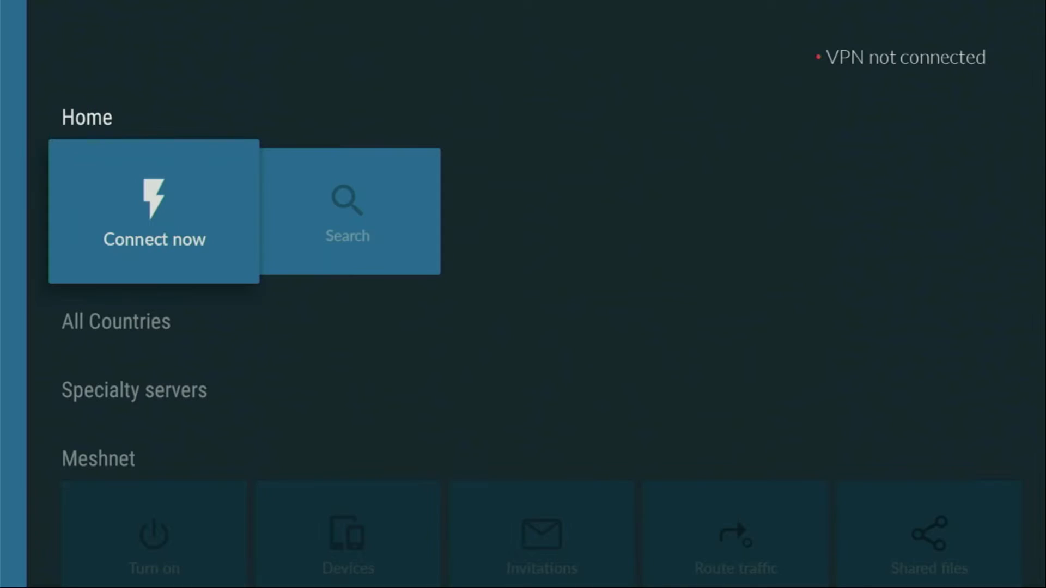
scroll(down, 3)
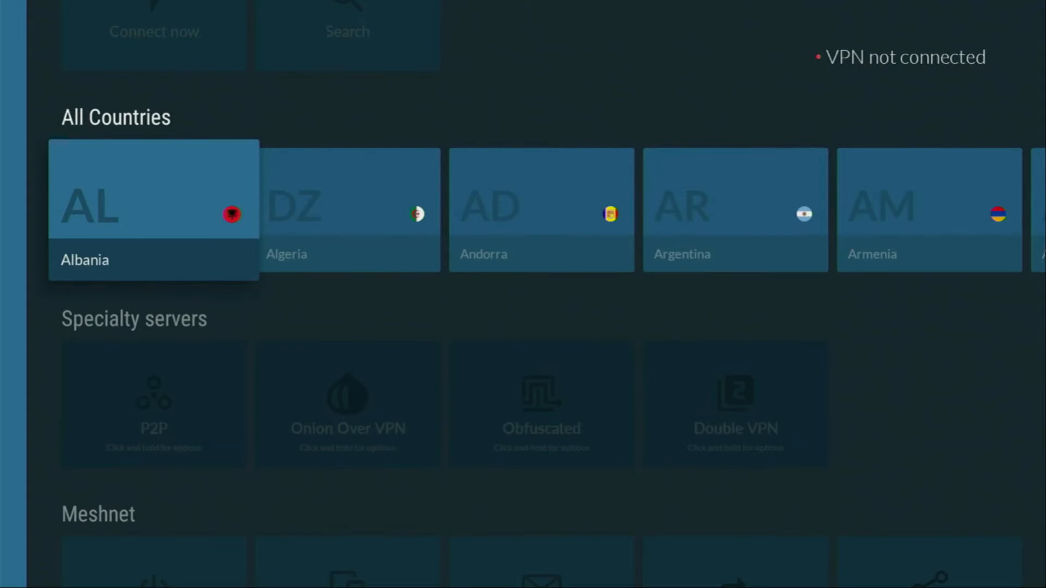
scroll(right, 3)
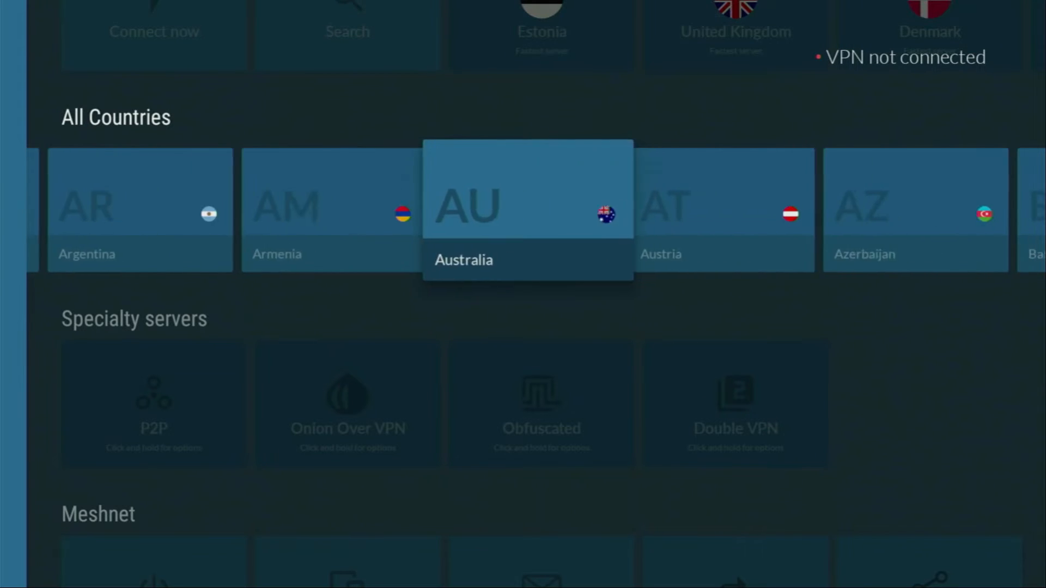
scroll(right, 3)
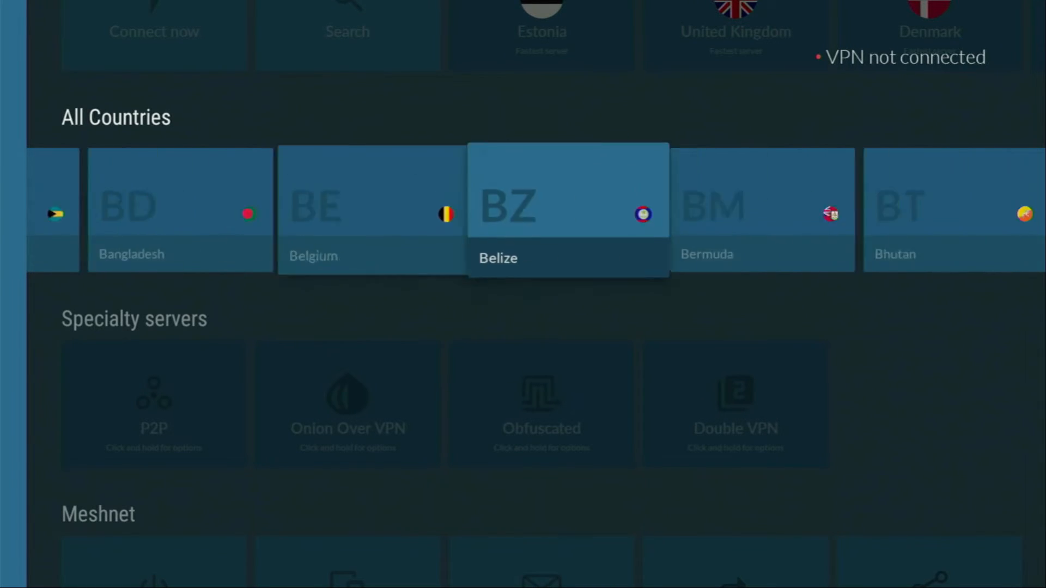
scroll(left, 3)
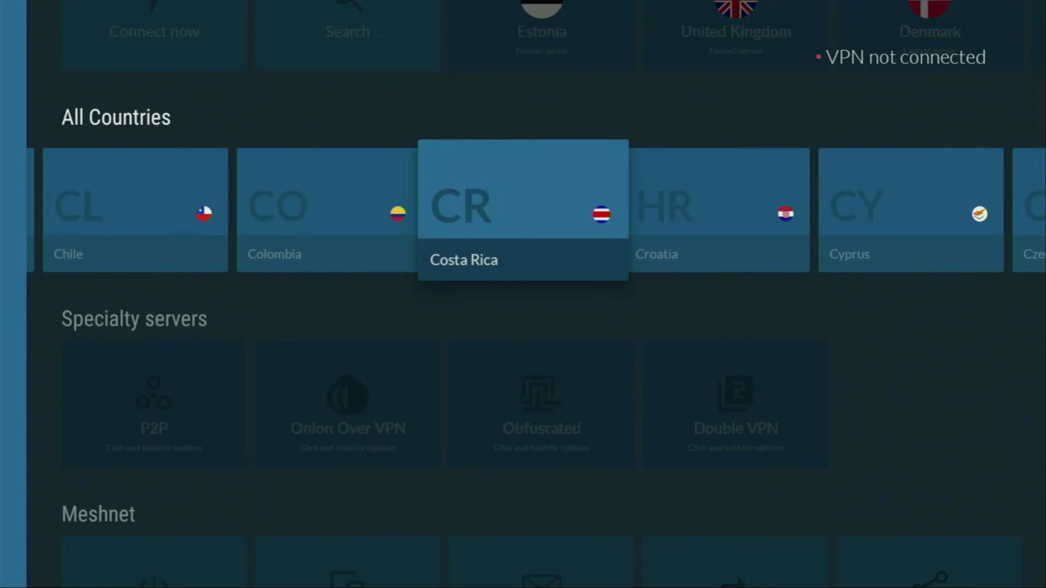
scroll(right, 3)
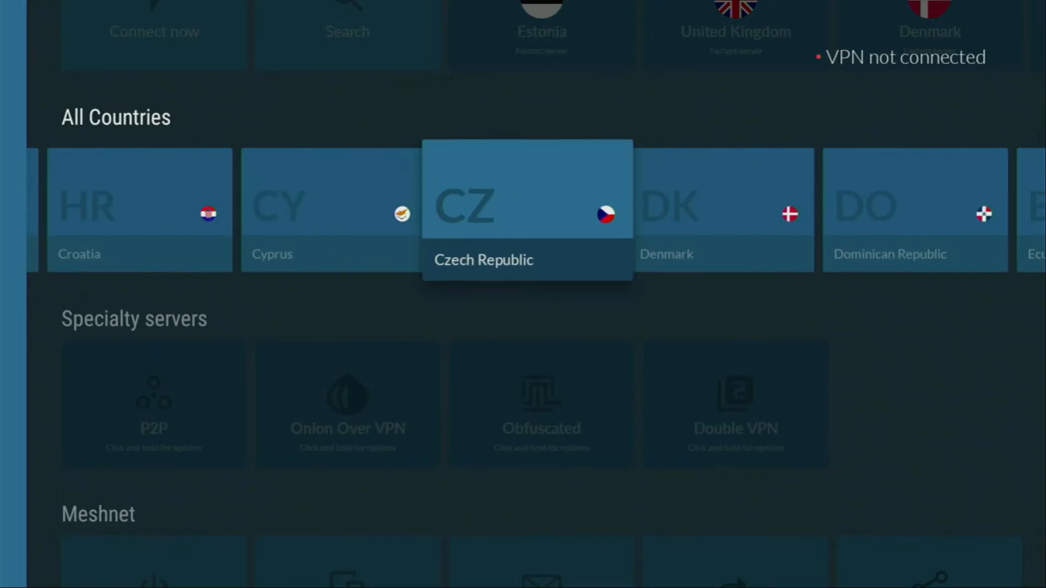
scroll(right, 3)
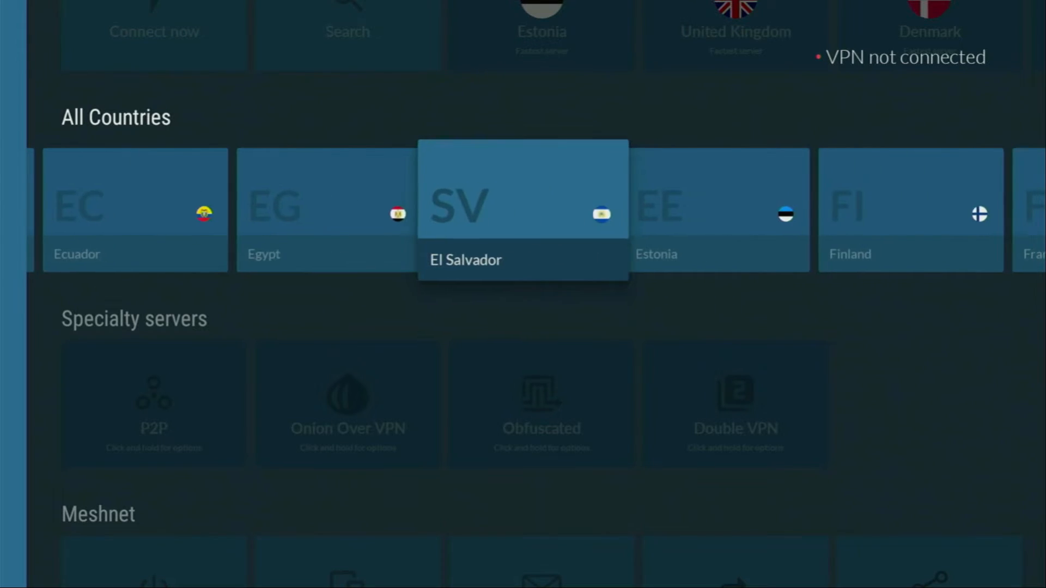
scroll(right, 3)
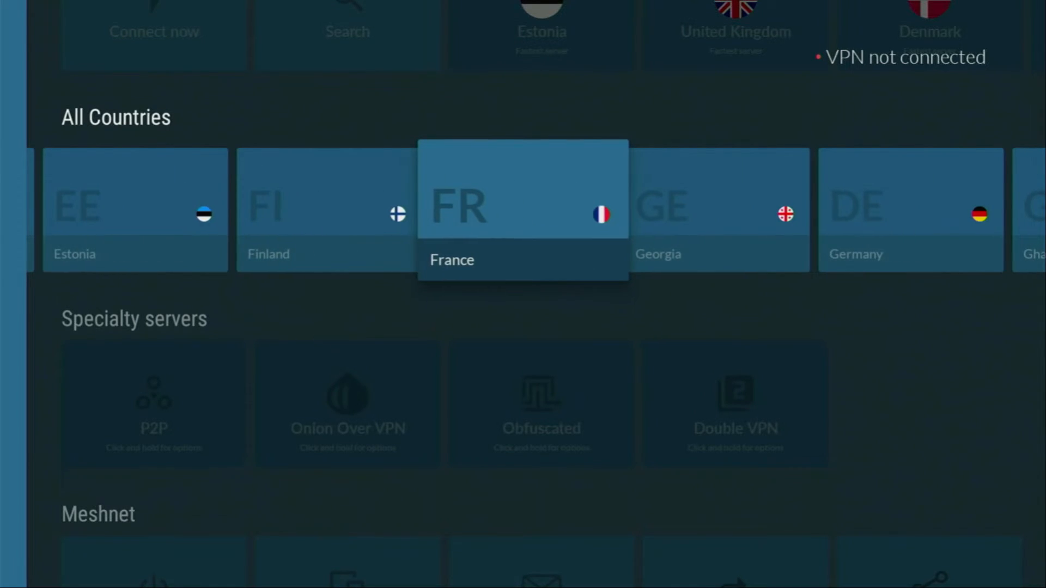
scroll(right, 3)
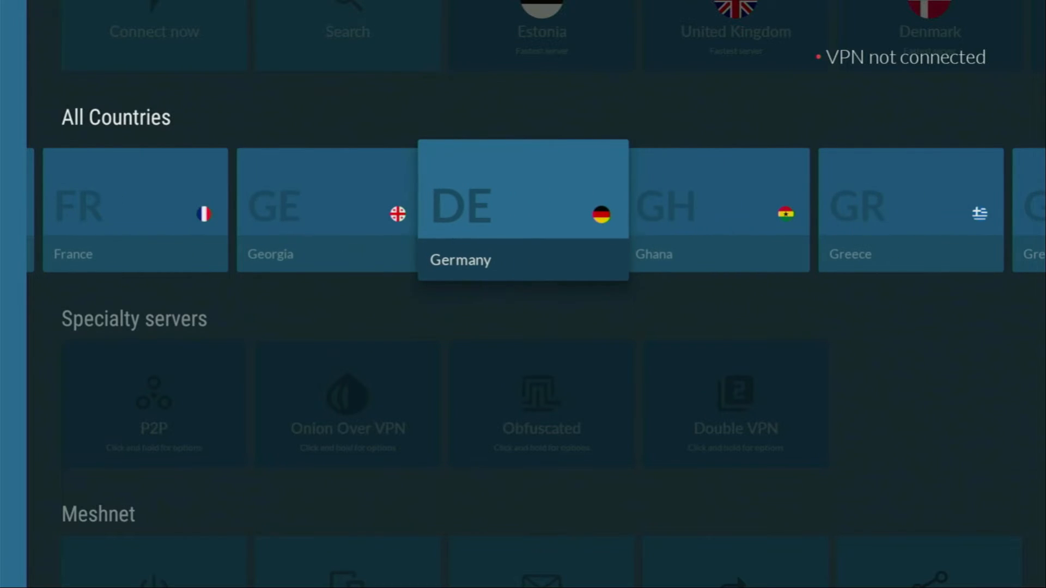
click(522, 208)
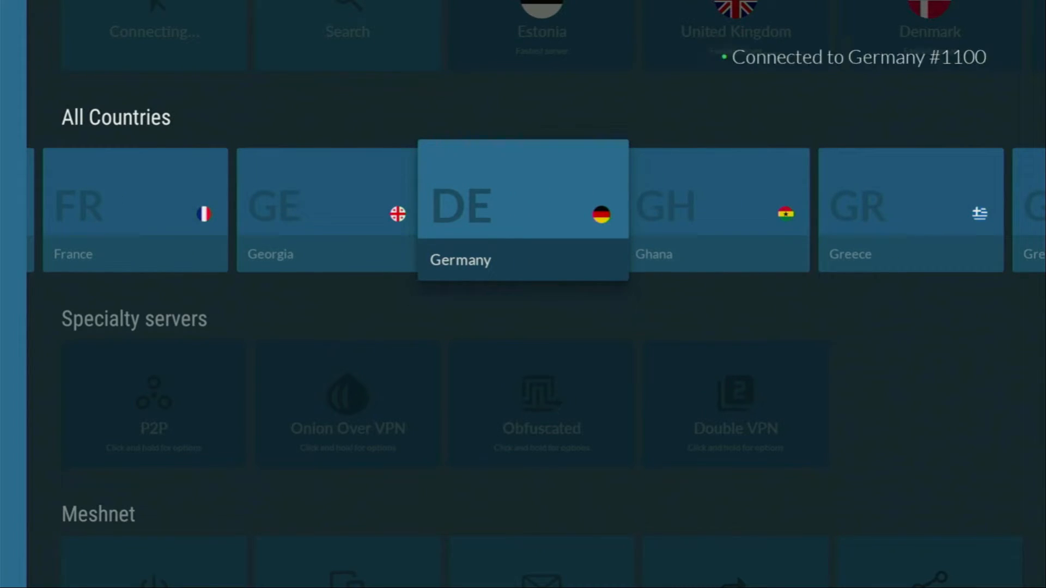
click(522, 210)
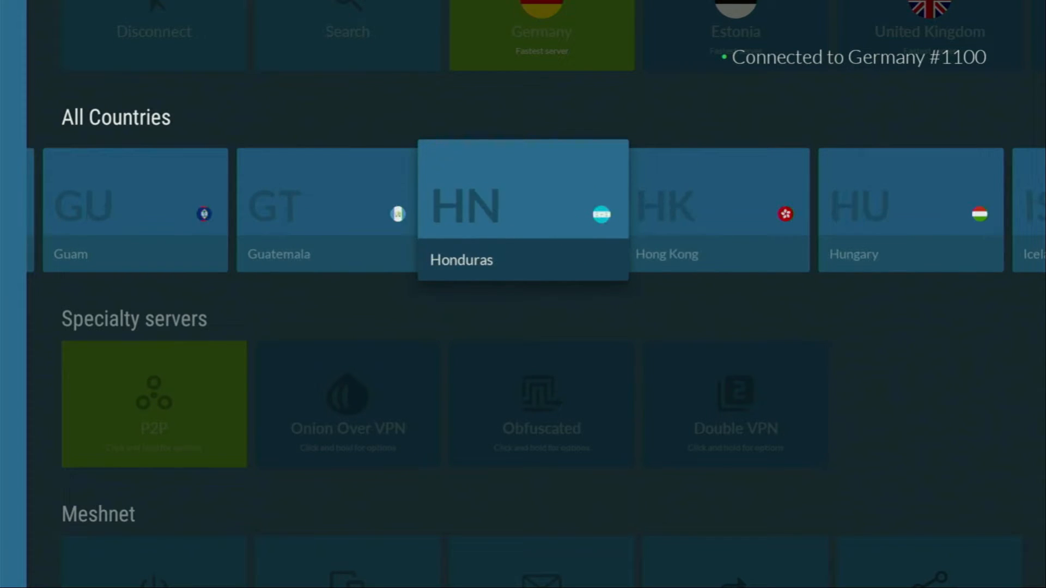
scroll(right, 3)
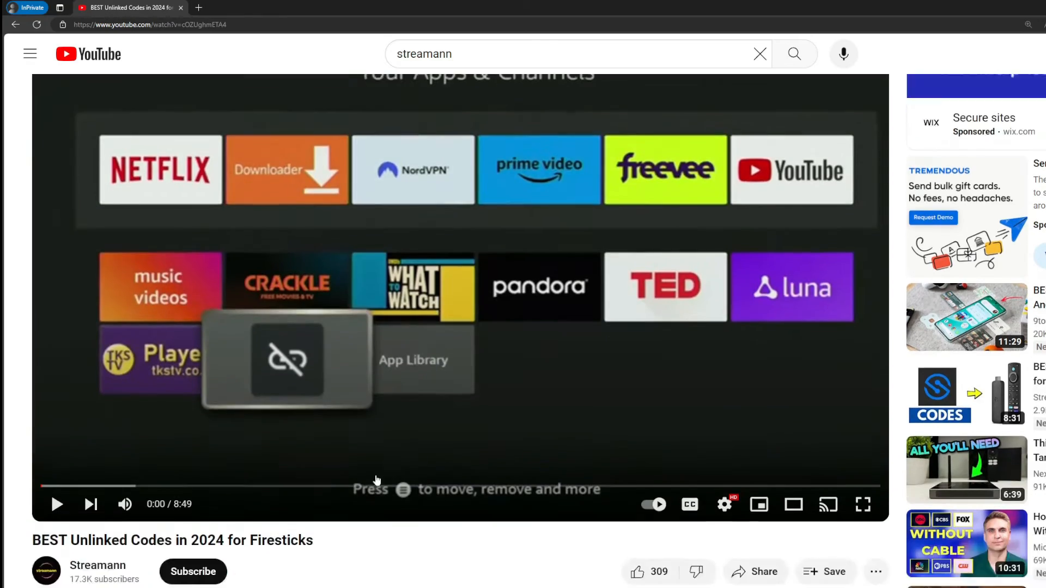
Step: Scroll down to the pinned comment and open its NordVPN offer link
scroll(down, 3)
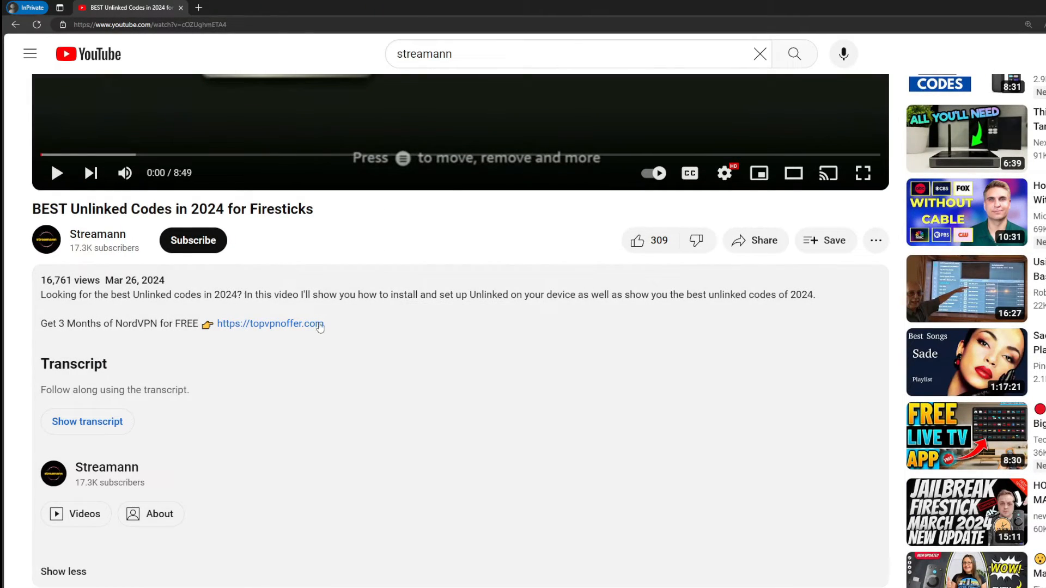
scroll(down, 3)
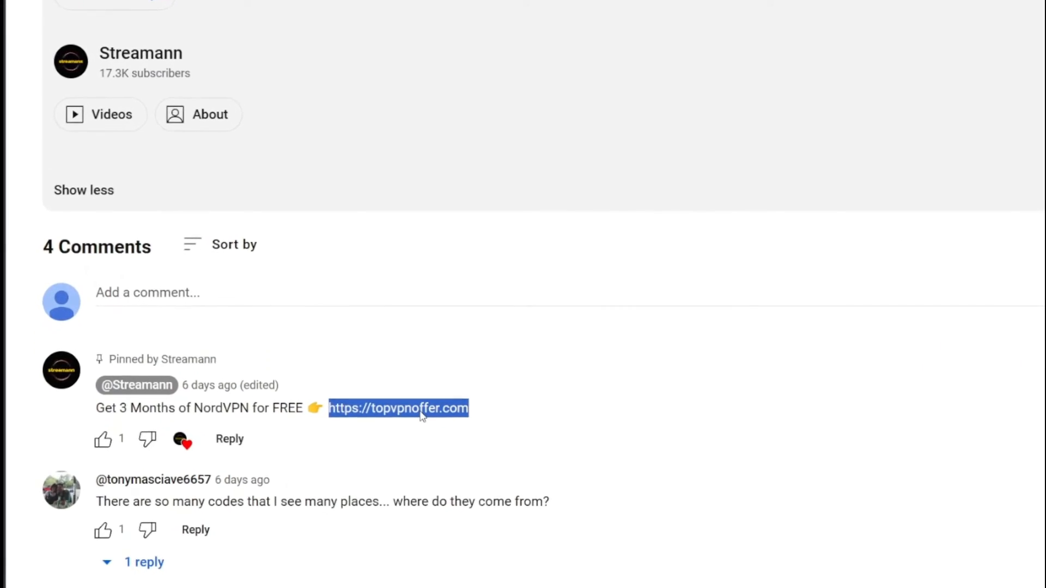
click(398, 408)
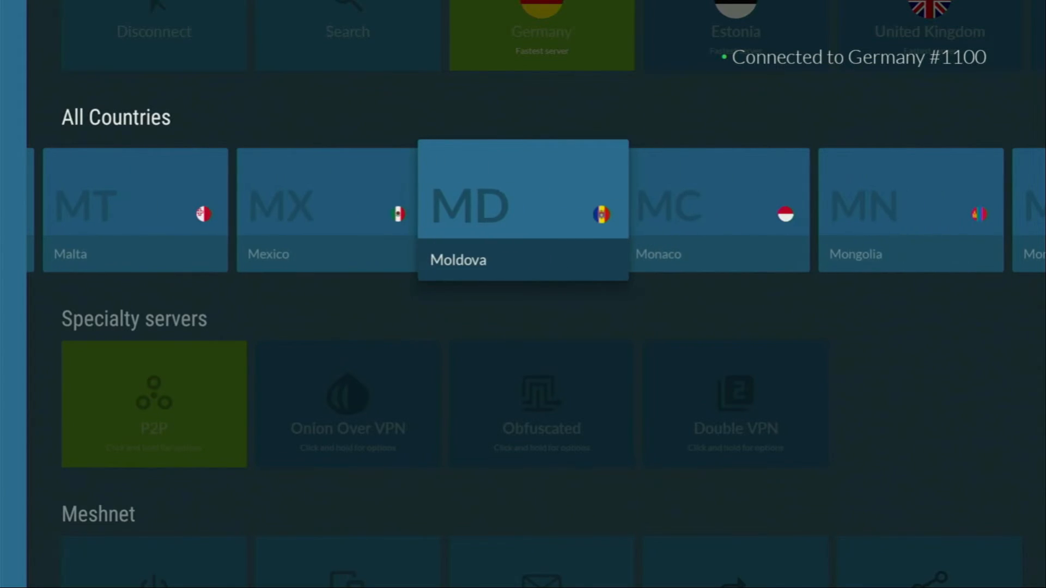
scroll(right, 3)
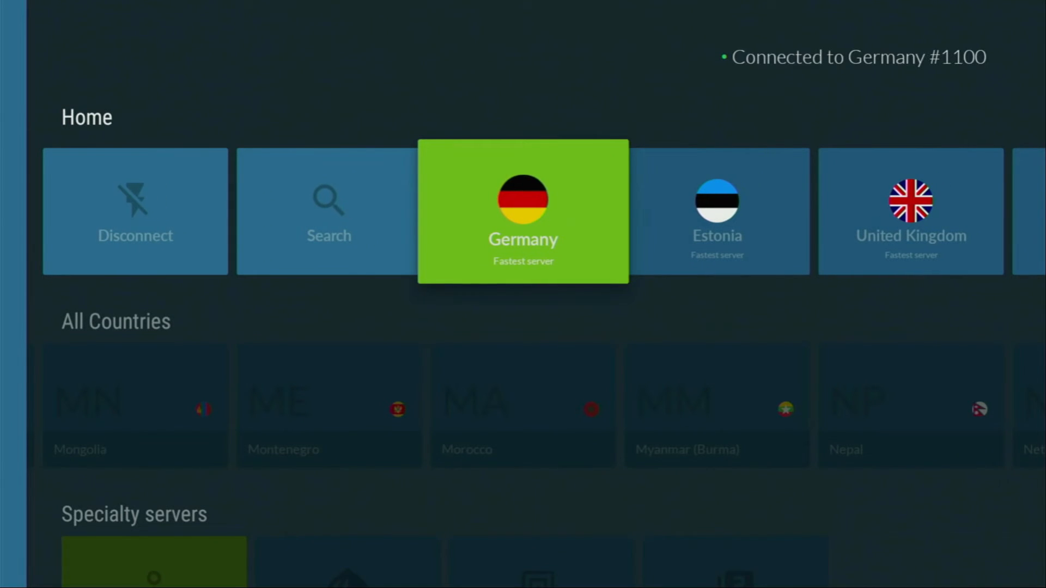
Step: Launch Downloader from Home and enter code 28907 in its URL field
key(Home)
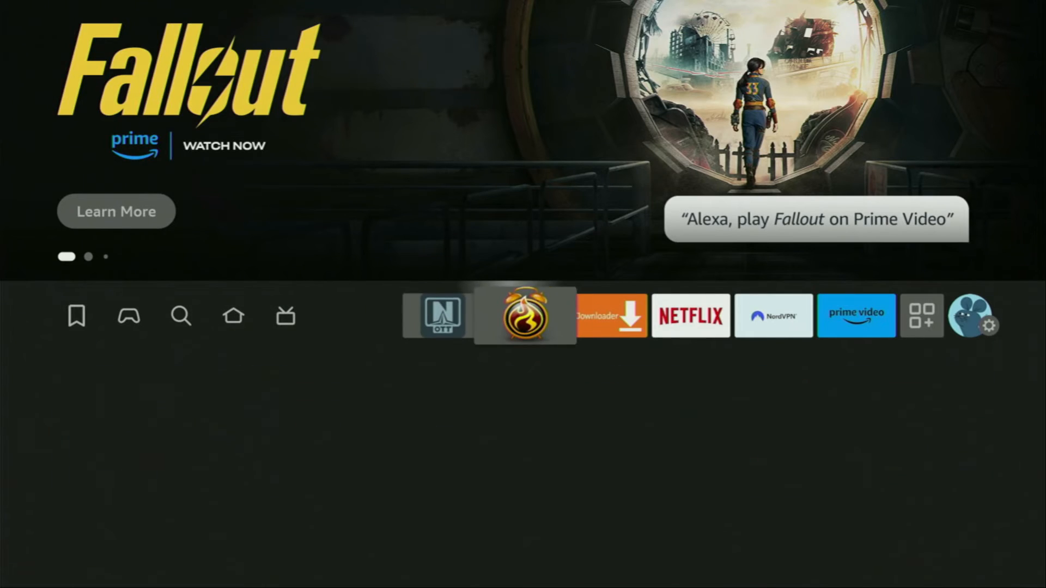
click(610, 315)
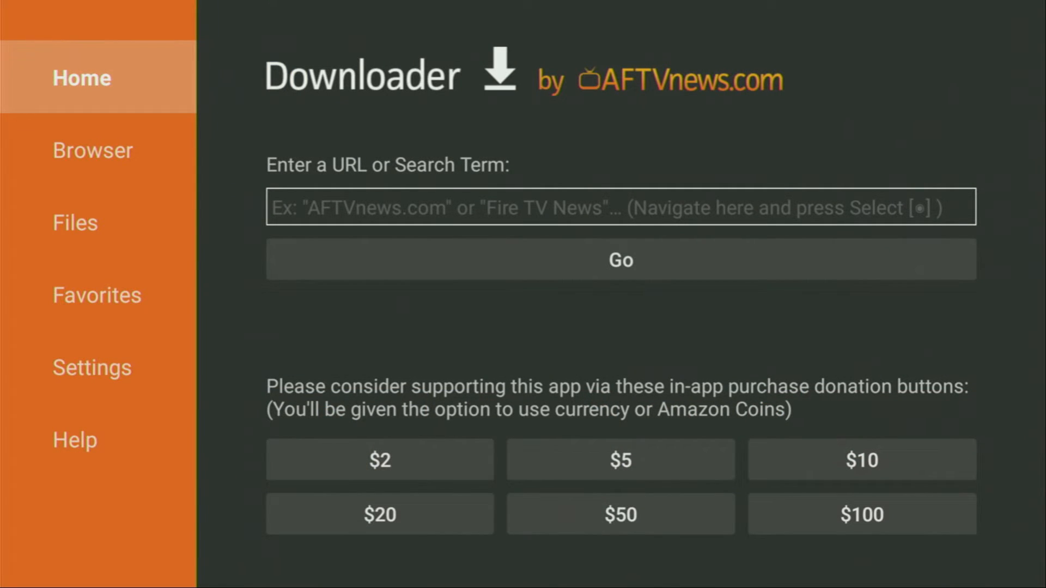
click(621, 207)
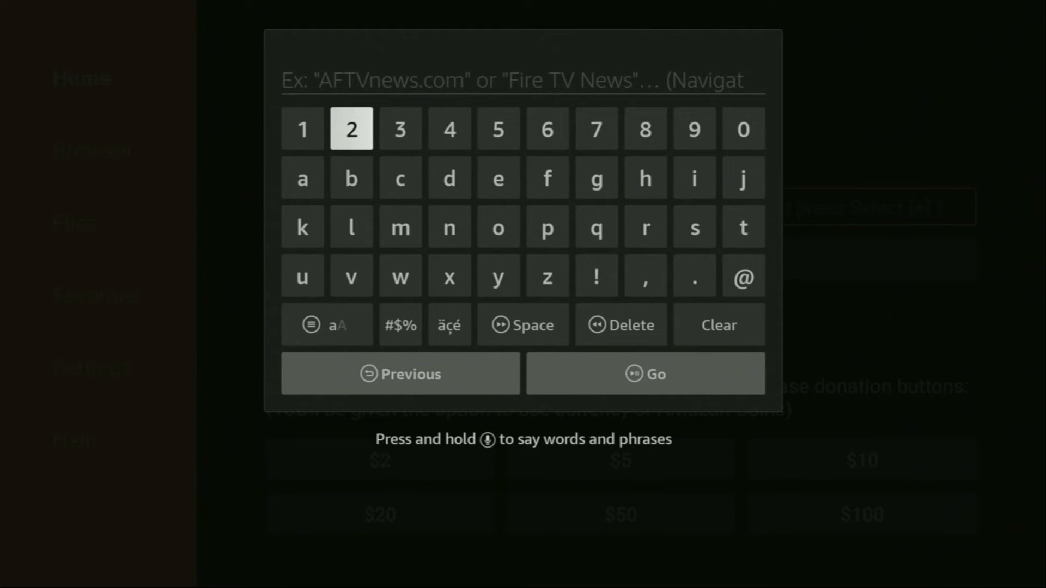
click(351, 128)
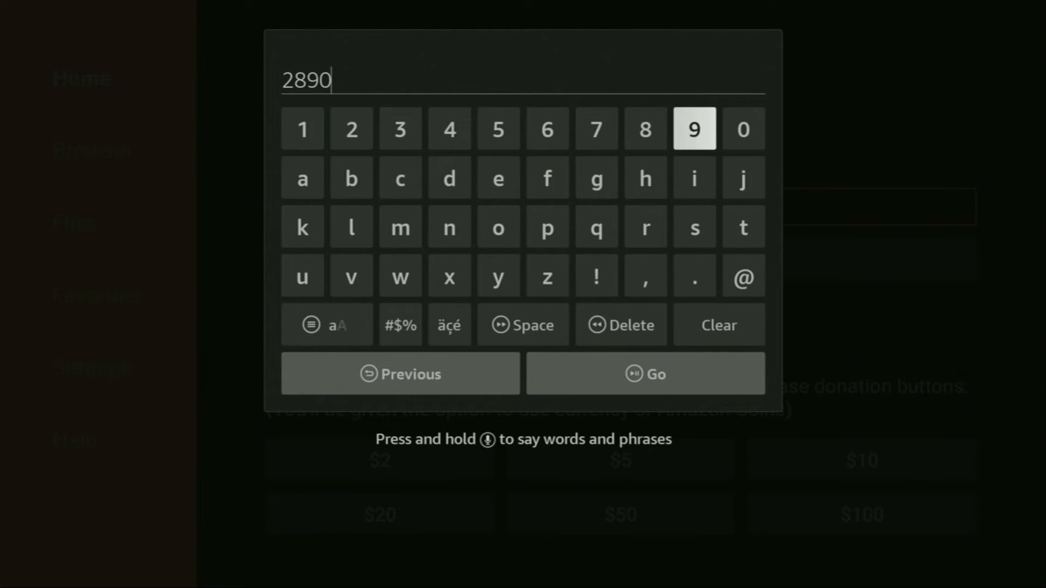
click(595, 129)
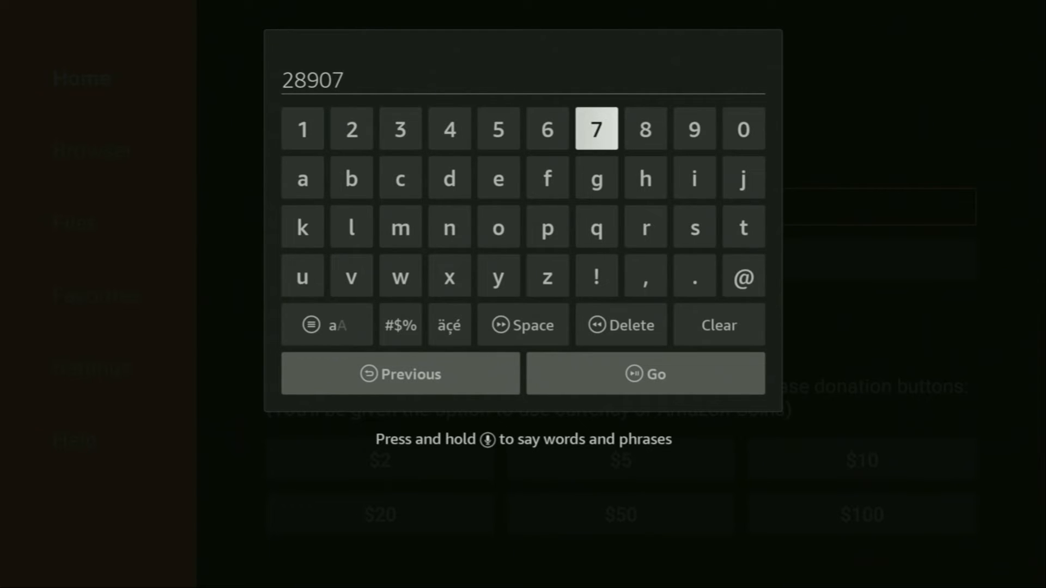
mouse_move(644, 374)
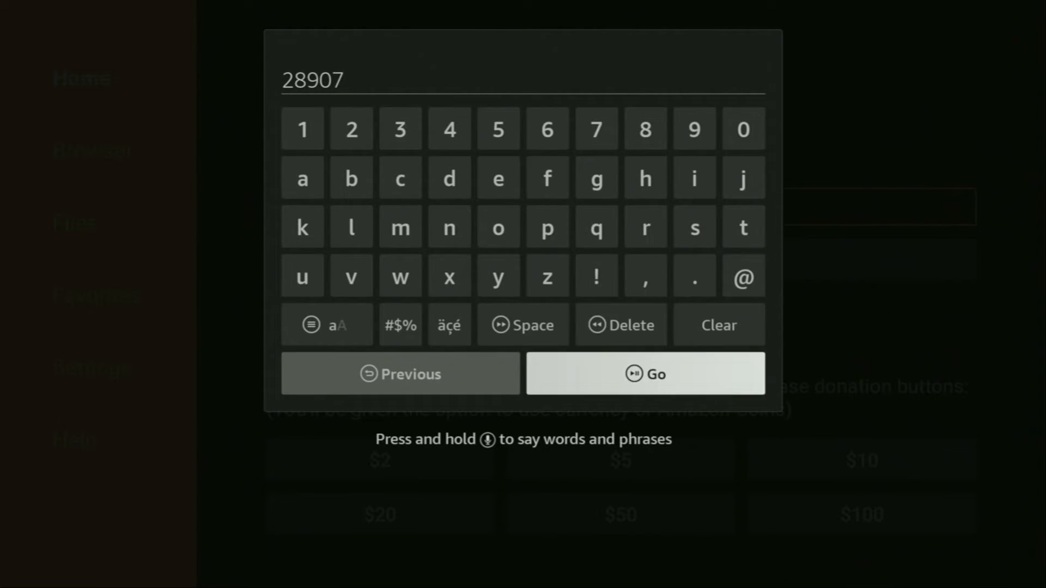
click(645, 374)
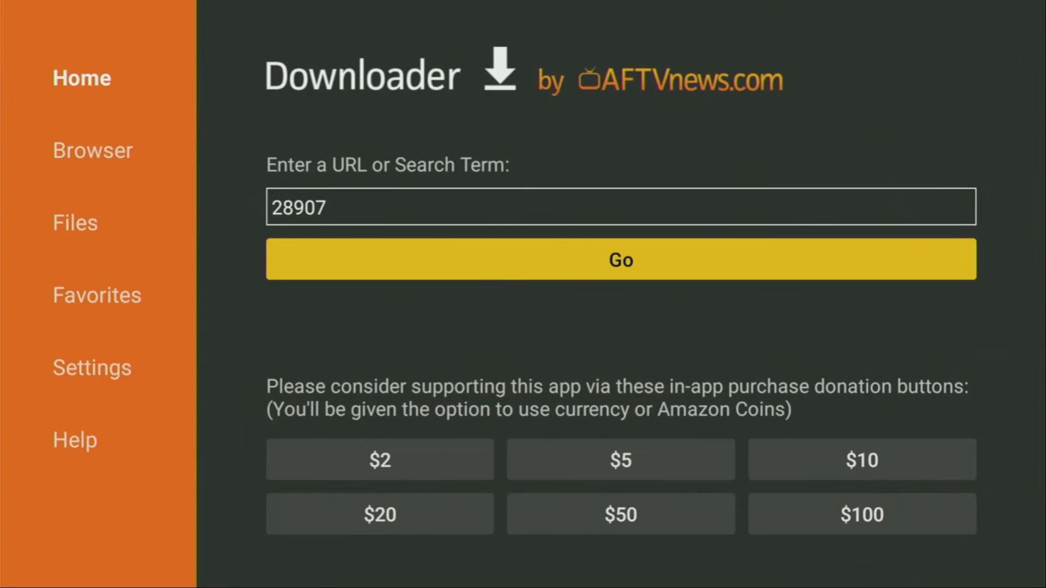
Step: Submit code 28907 to load the site's app-category page
click(620, 259)
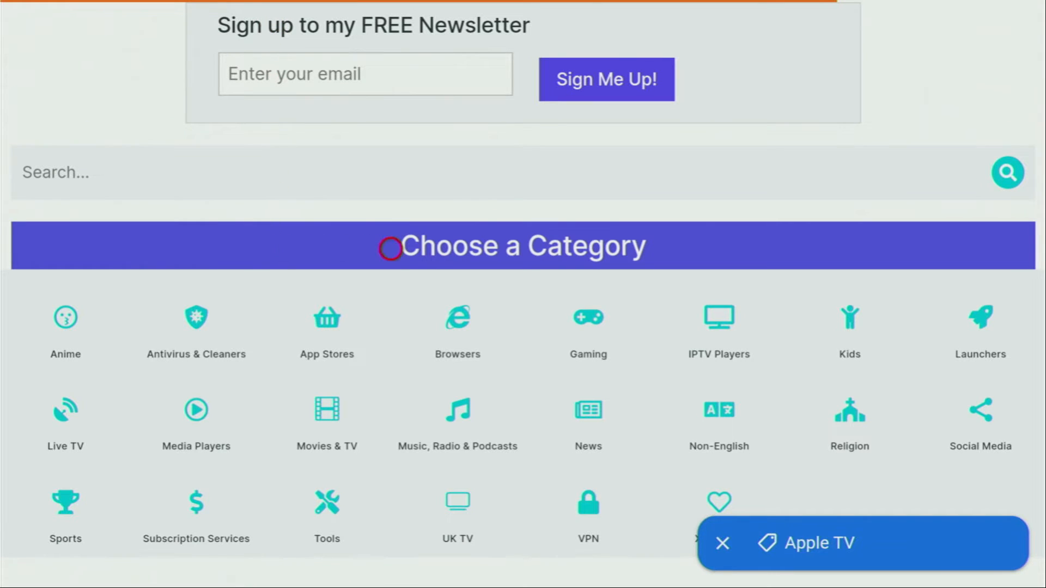
mouse_move(689, 304)
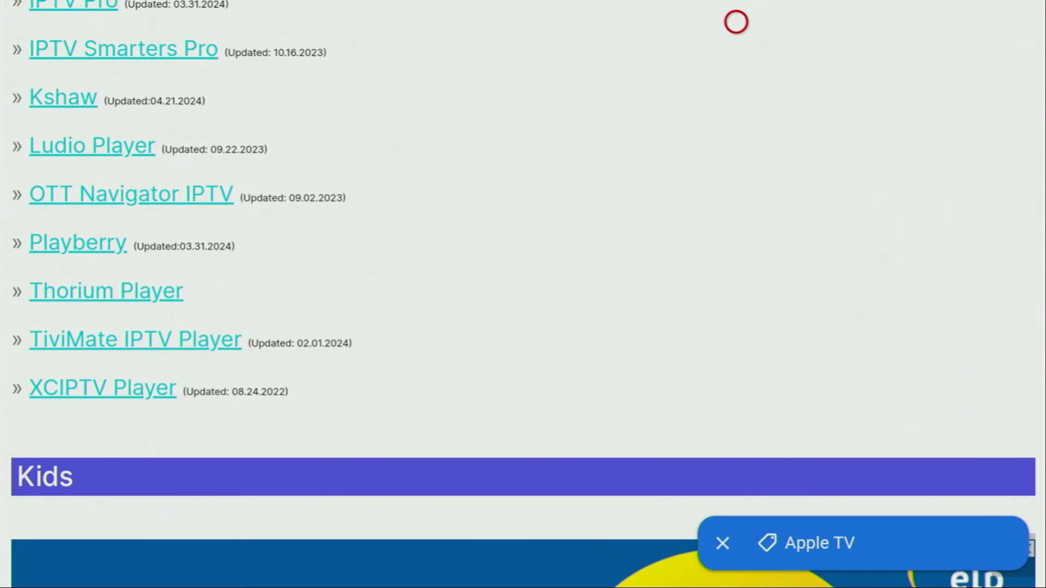
mouse_move(127, 276)
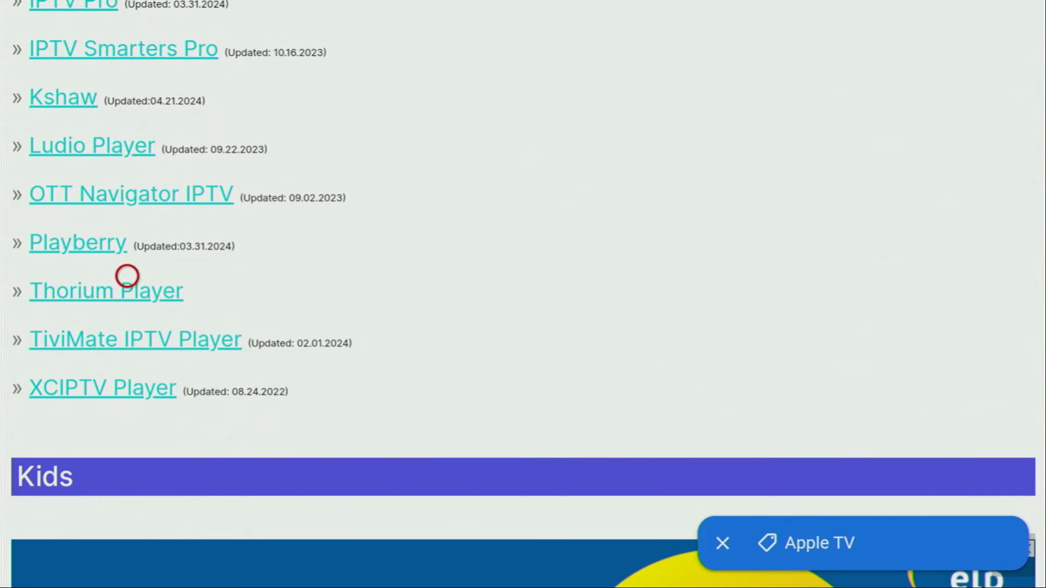
mouse_move(336, 303)
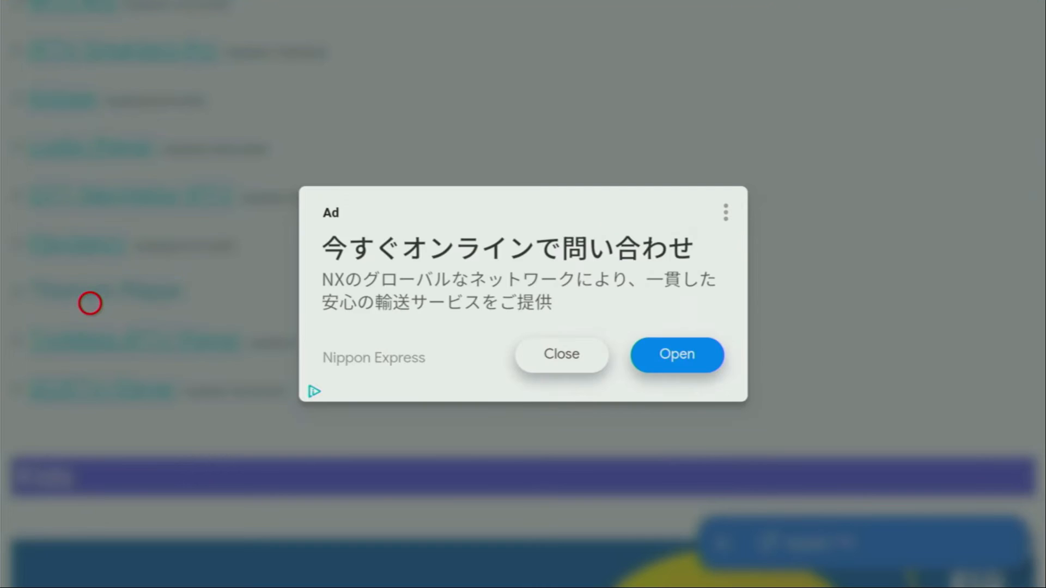
mouse_move(527, 304)
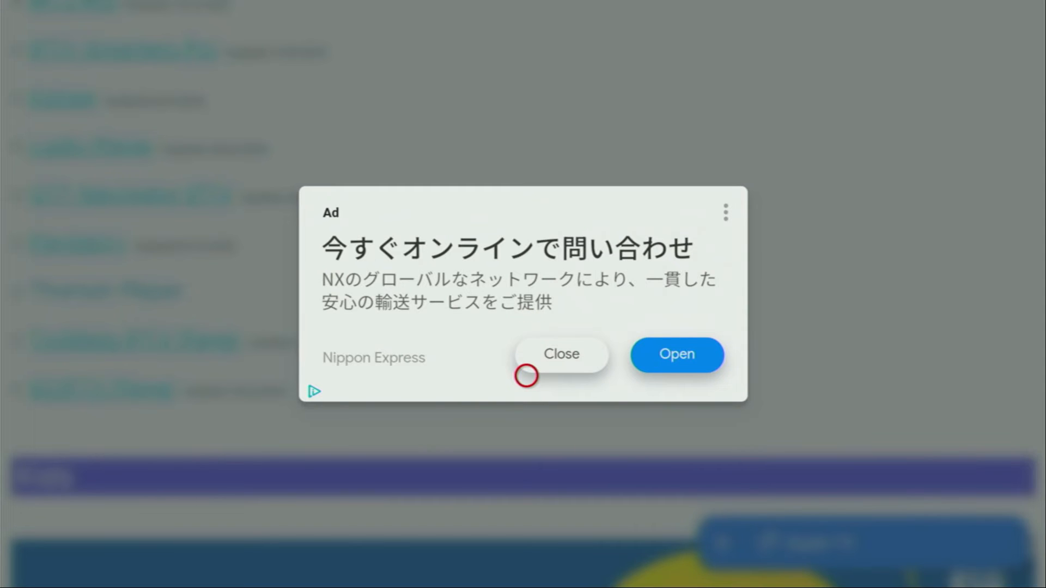
mouse_move(525, 347)
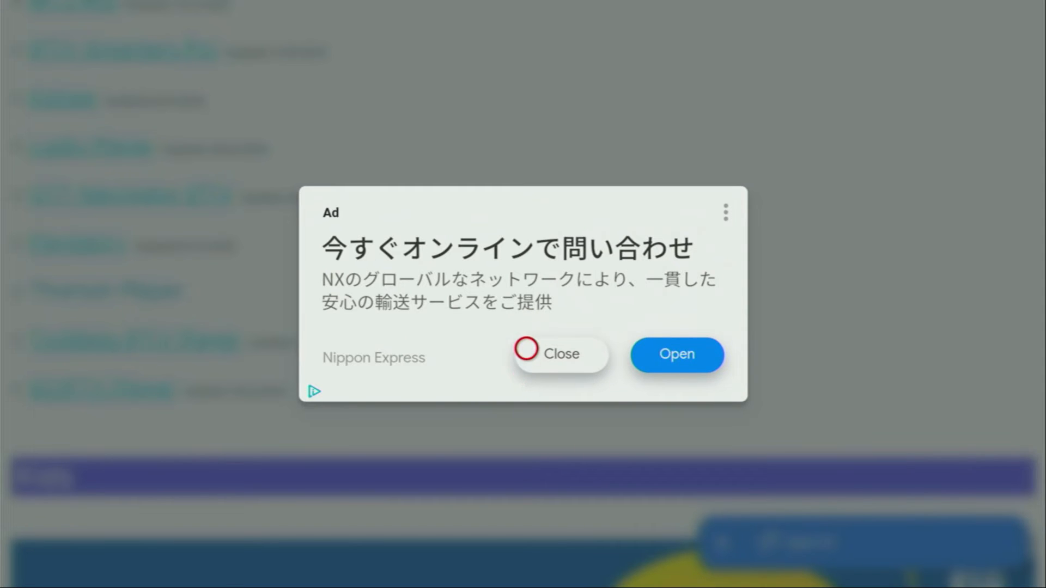
mouse_move(642, 348)
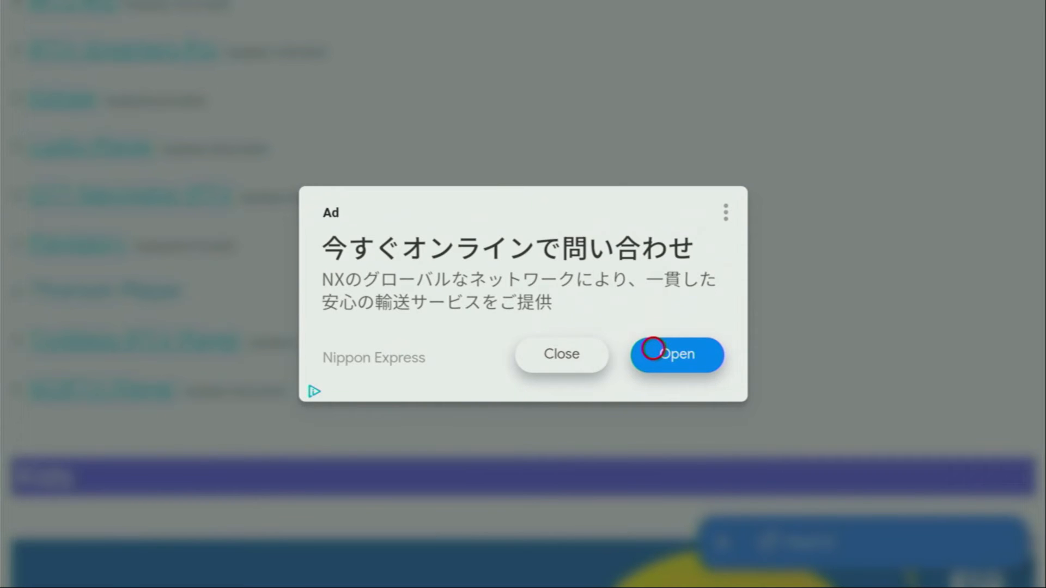
mouse_move(526, 348)
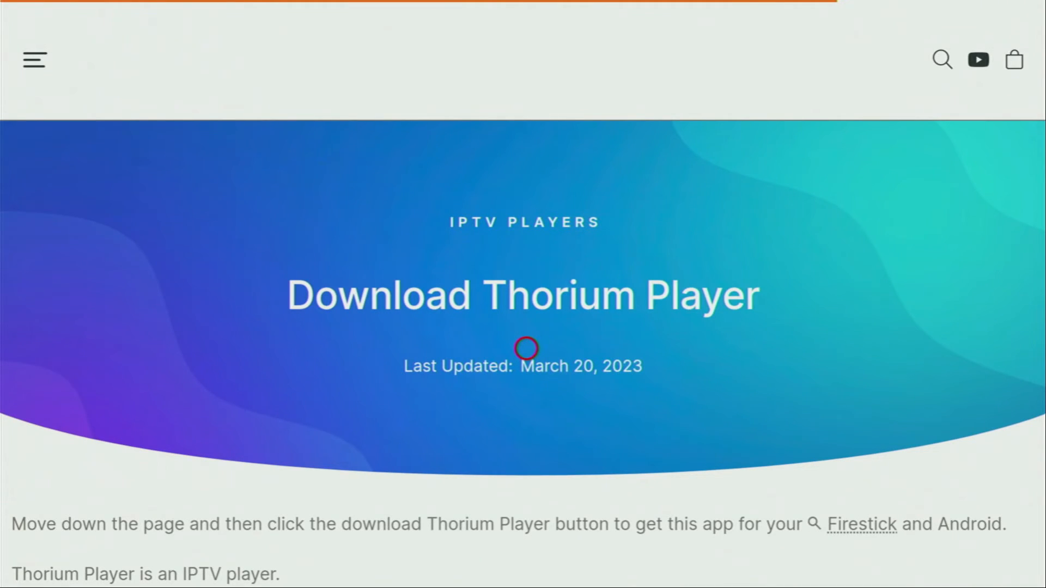
Step: Scroll down the page and download Thorium_Player_v9.5.10.apk
scroll(down, 3)
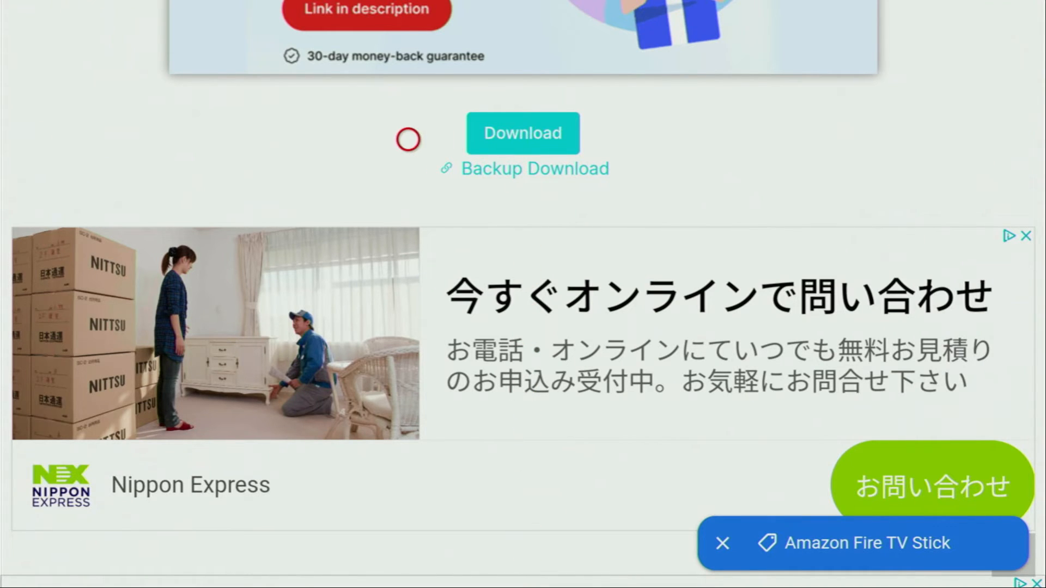
mouse_move(582, 138)
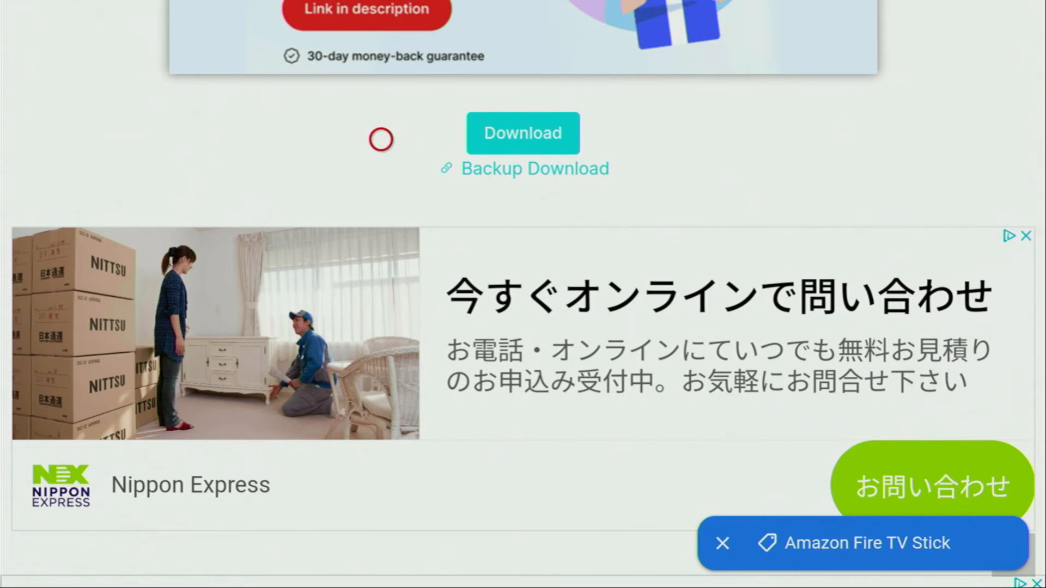
mouse_move(583, 180)
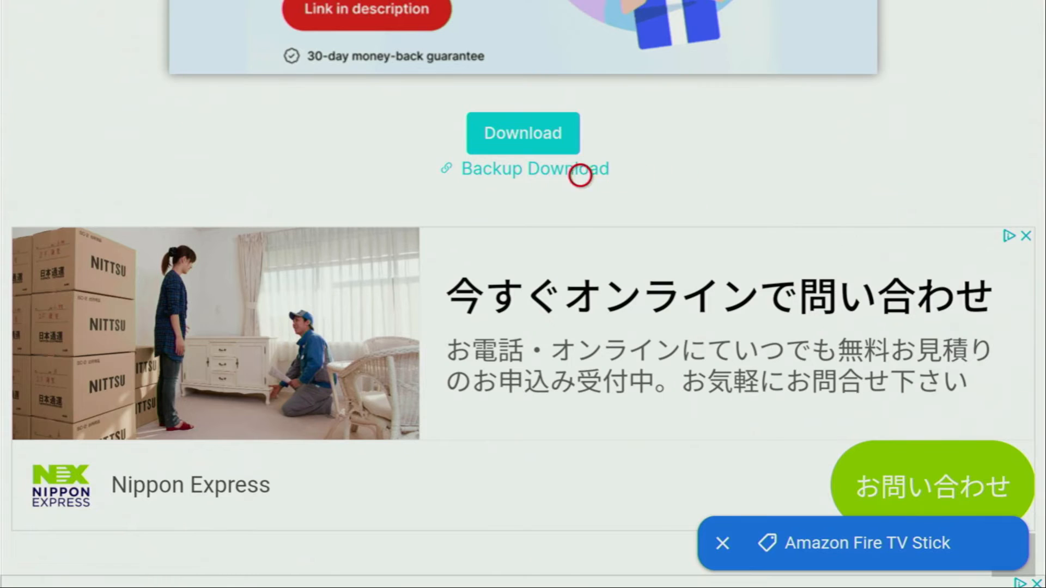
mouse_move(534, 175)
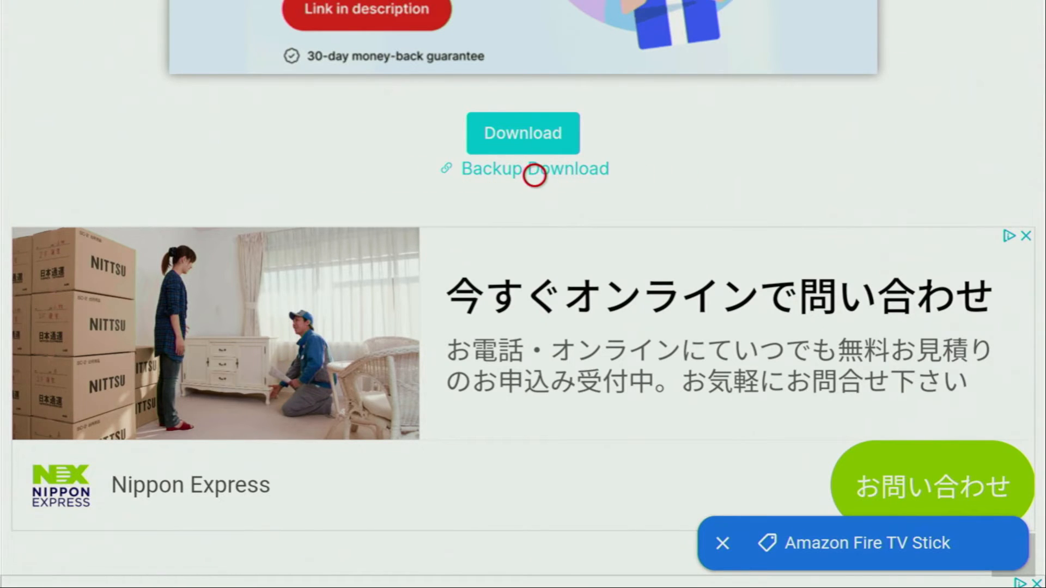
mouse_move(534, 120)
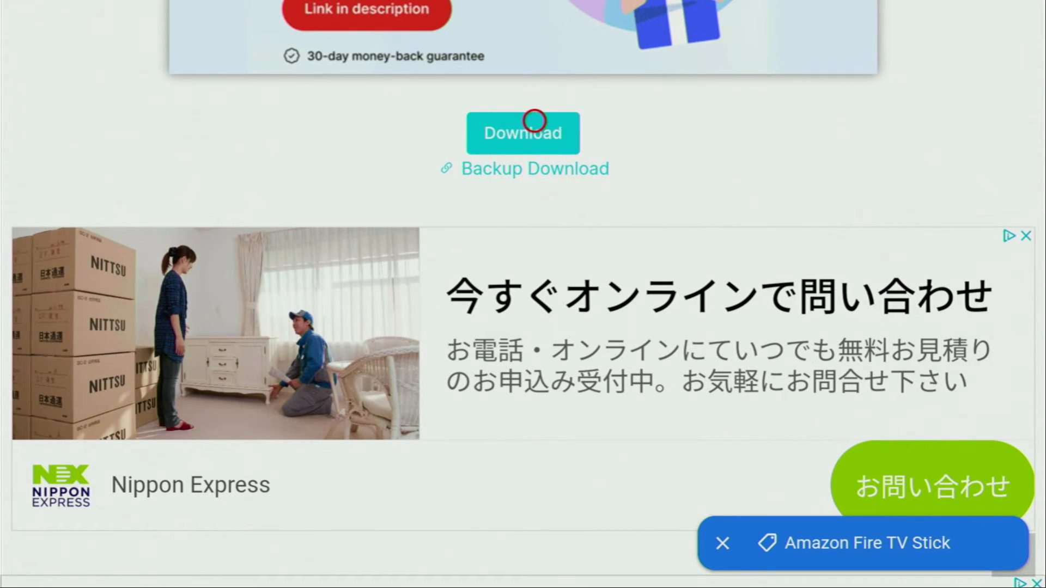
click(523, 133)
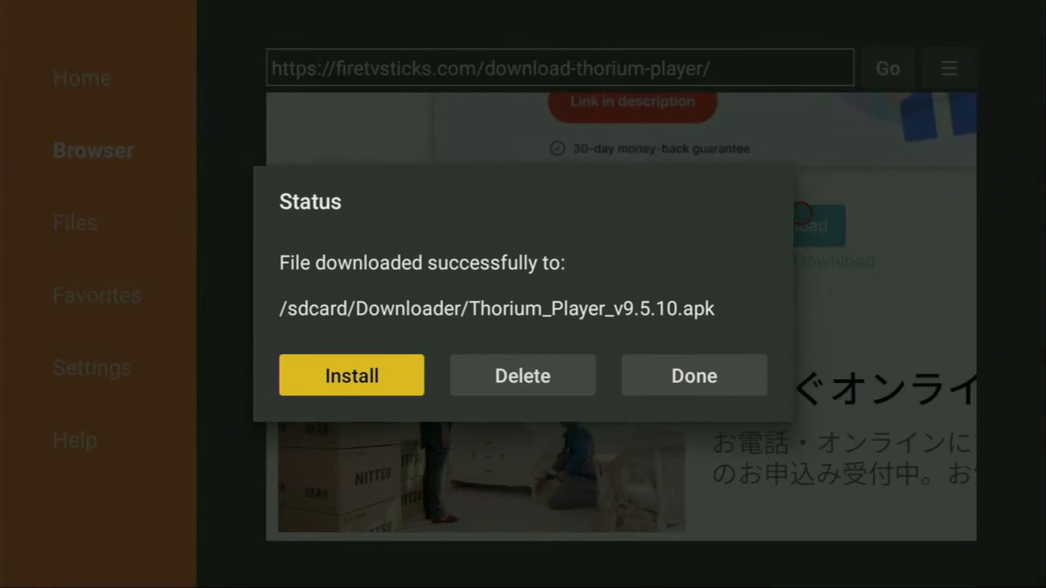
Step: Install Thorium Player v9.5.10 and delete the Thorium_Player_v9.5.10.apk file
click(351, 375)
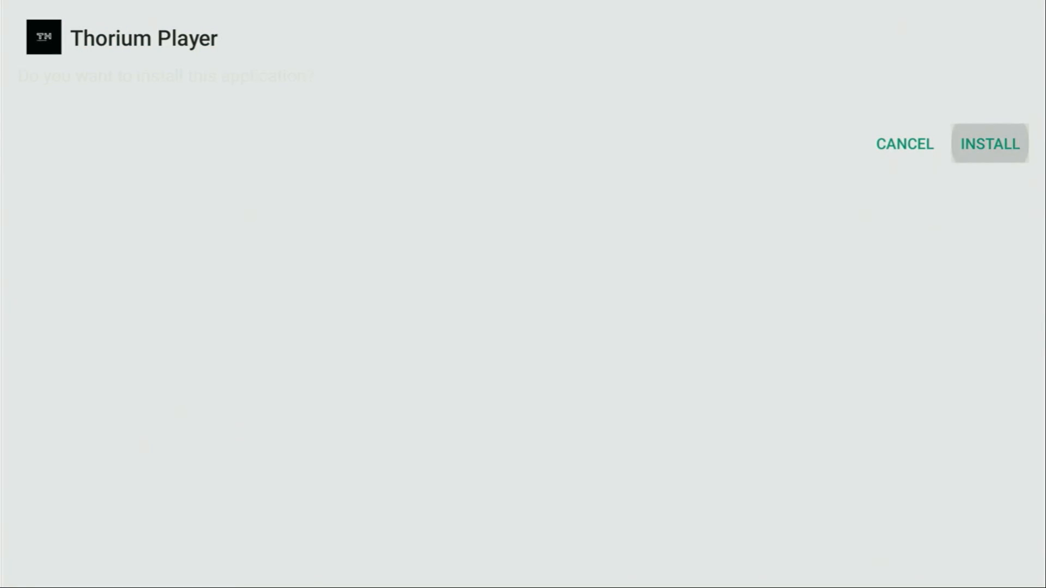
click(989, 143)
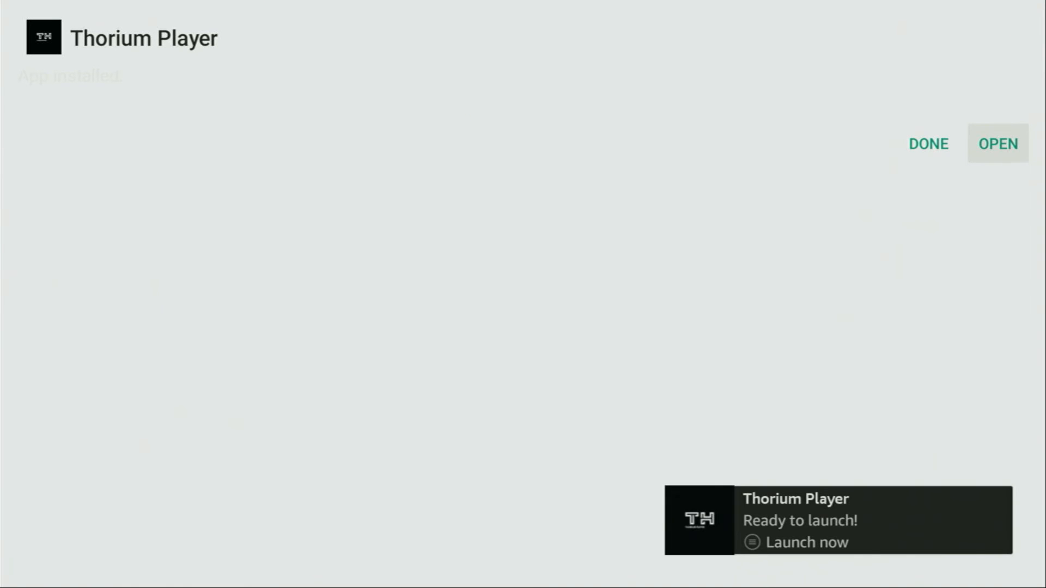
mouse_move(927, 143)
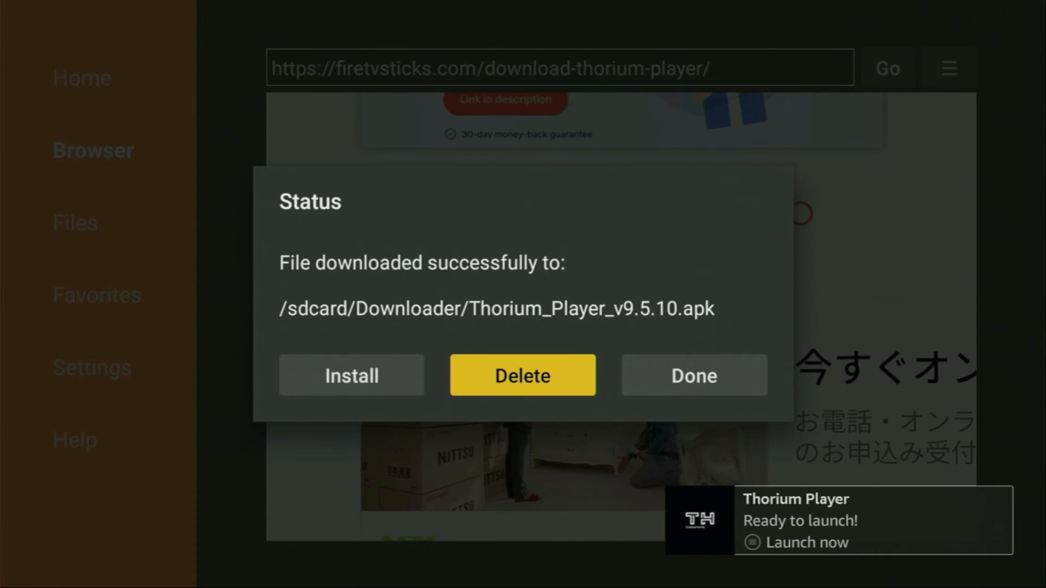
click(522, 374)
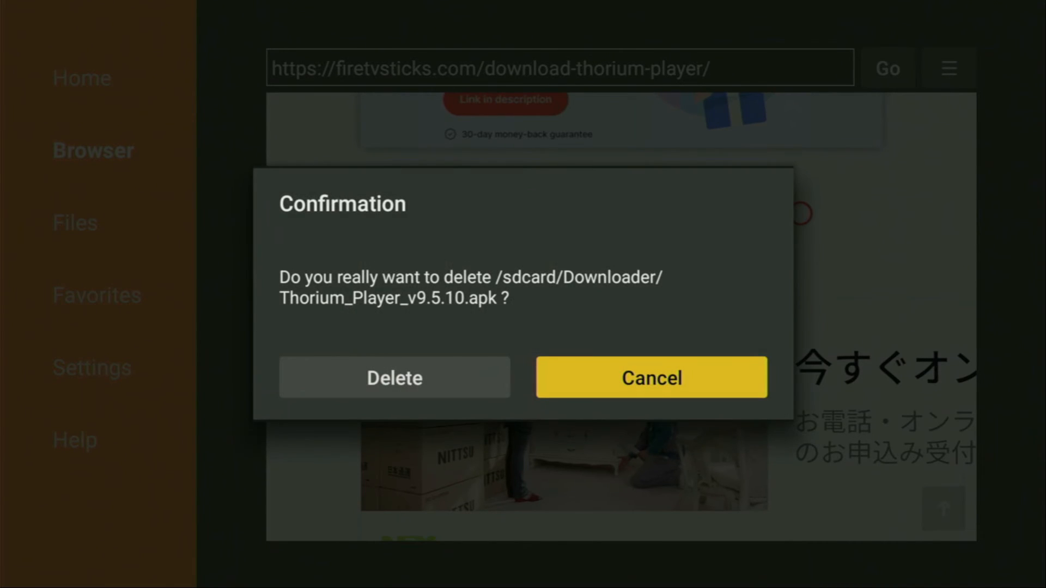
click(650, 377)
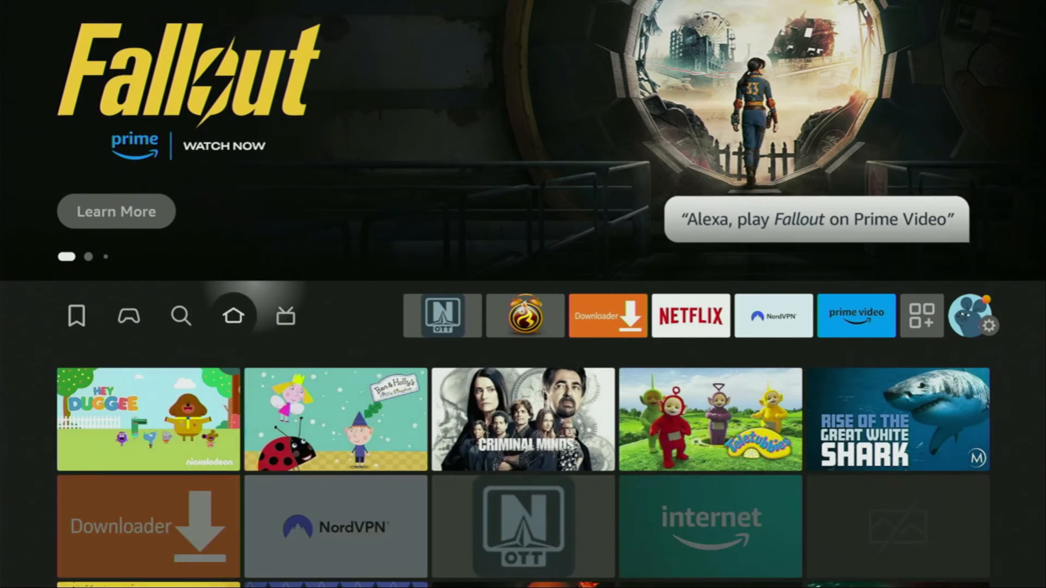
Step: Open the full apps list and bring up the options menu for the Thorium Player tile
click(922, 315)
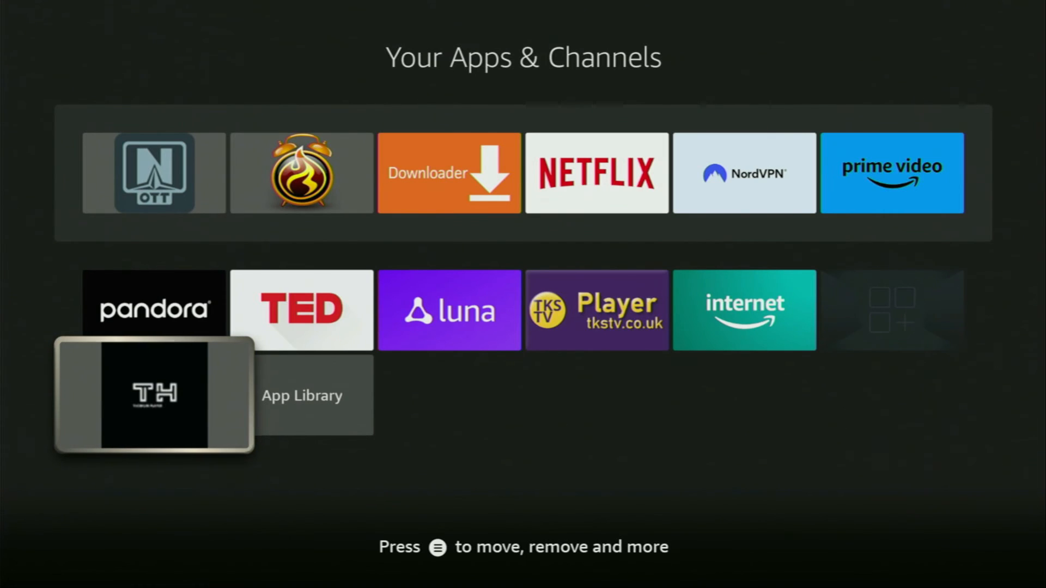
key(menu)
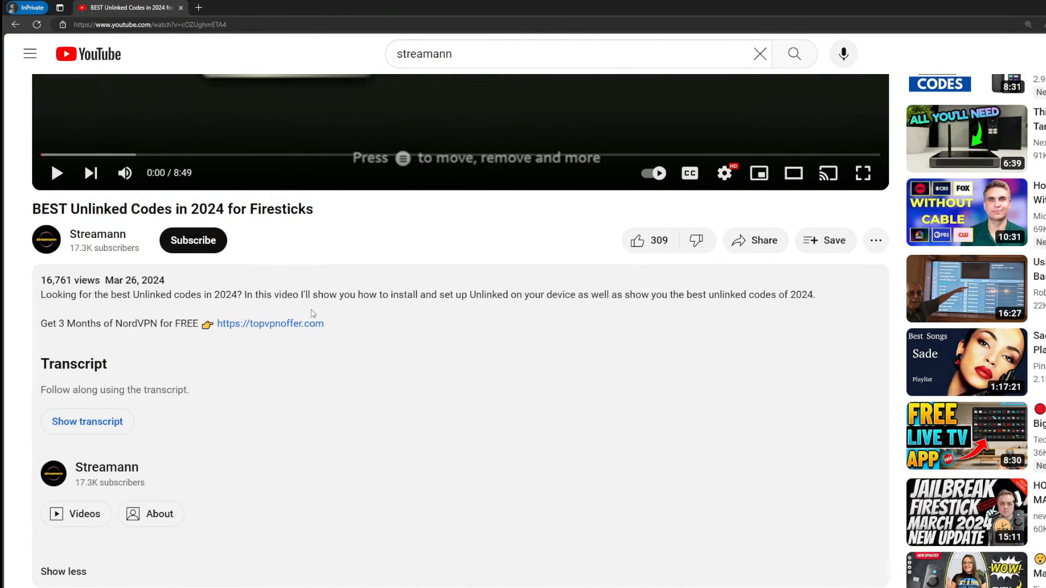
Step: Shift the Thorium Player tile into the first slot, ahead of all other apps
scroll(down, 3)
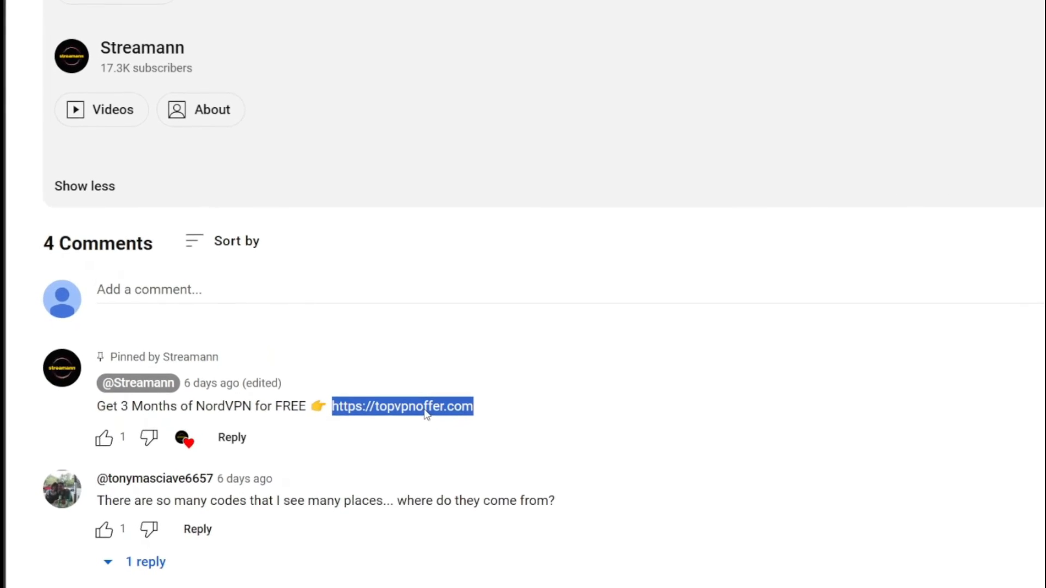
click(402, 405)
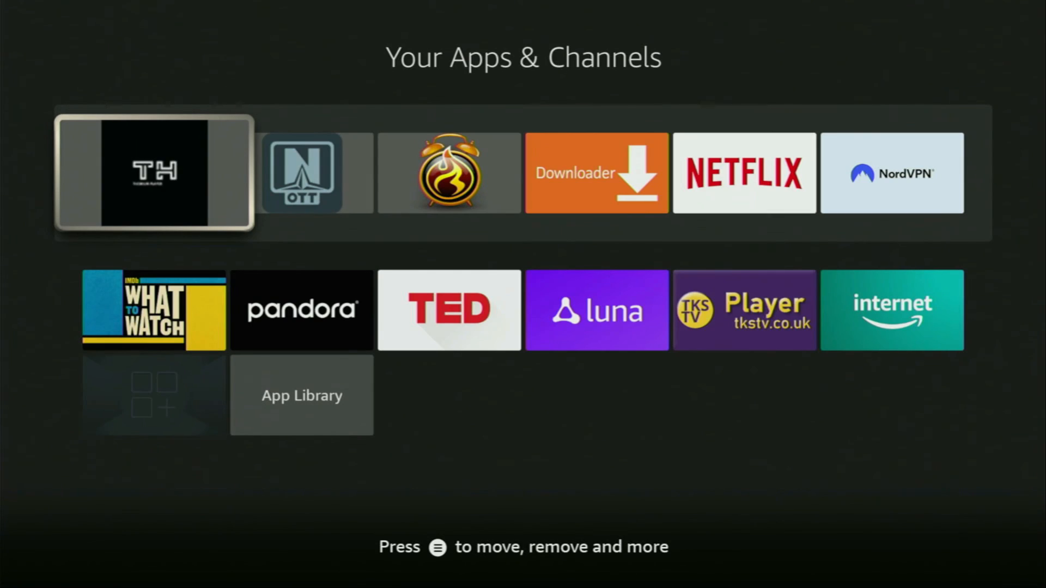
Step: Launch Thorium Player and choose English as the app language
click(154, 172)
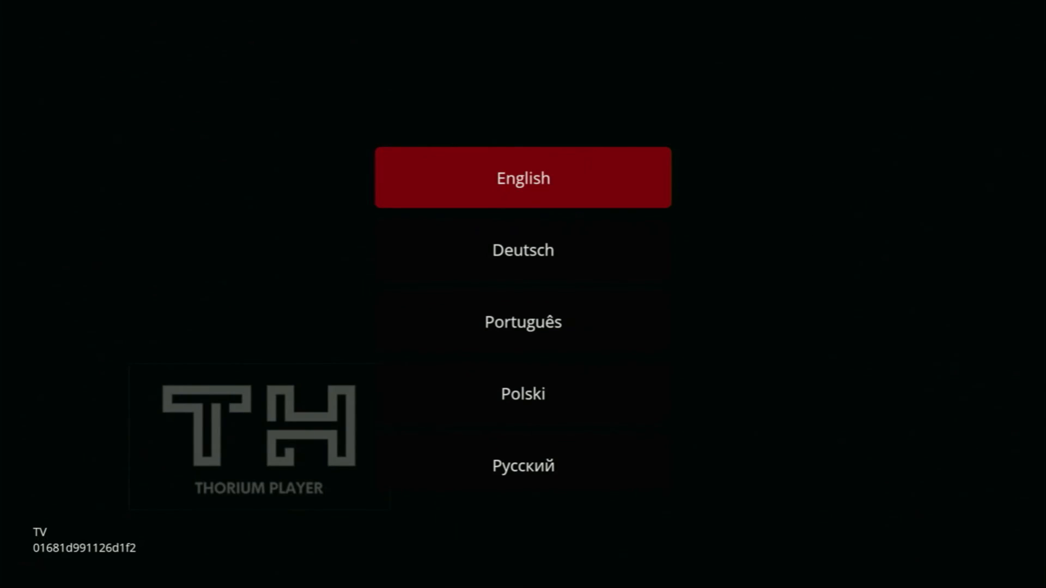
click(522, 177)
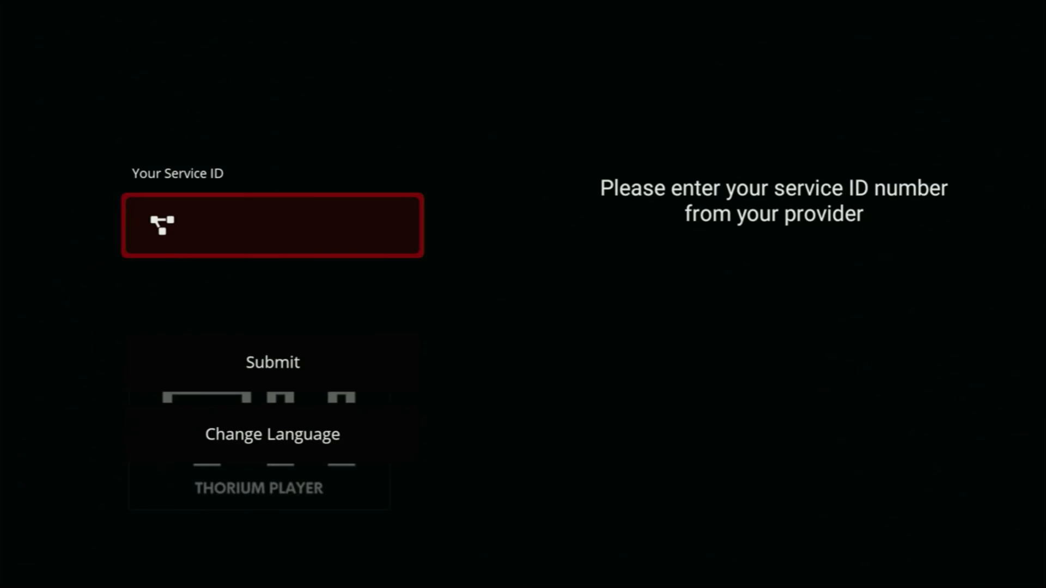